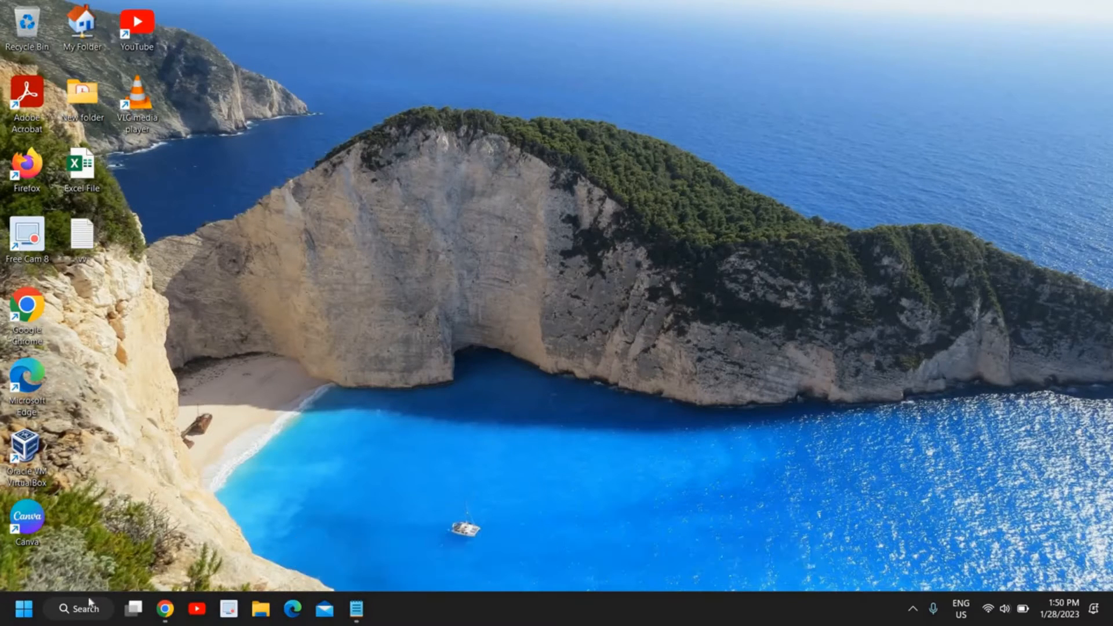
# Launch File Explorer from Windows Search and maximize it on its Home page
pyautogui.click(80, 609)
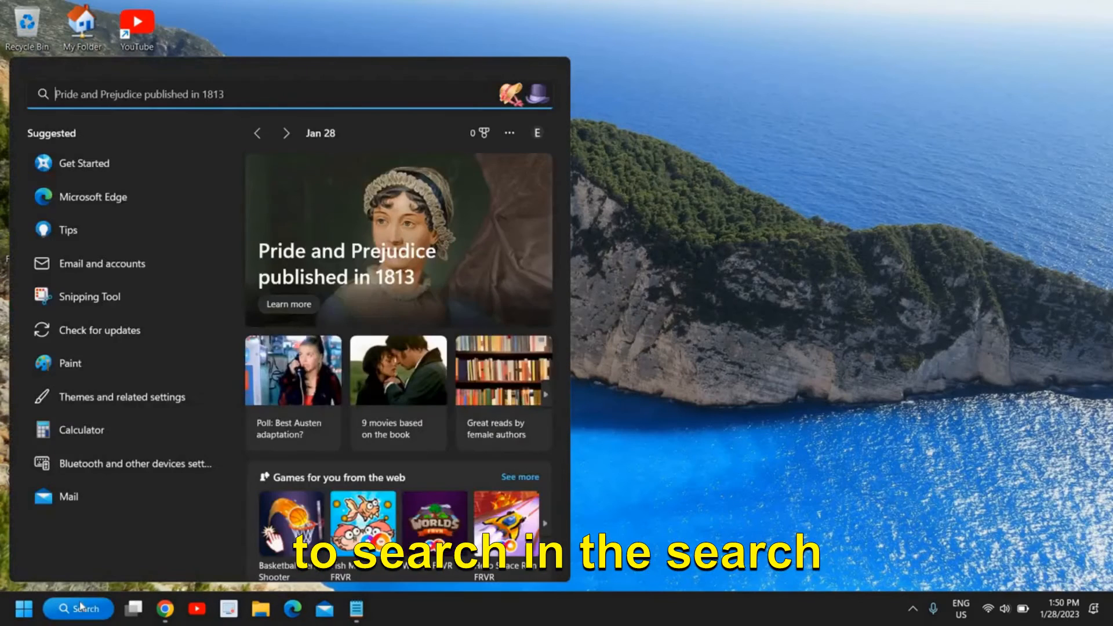
pyautogui.write('excel')
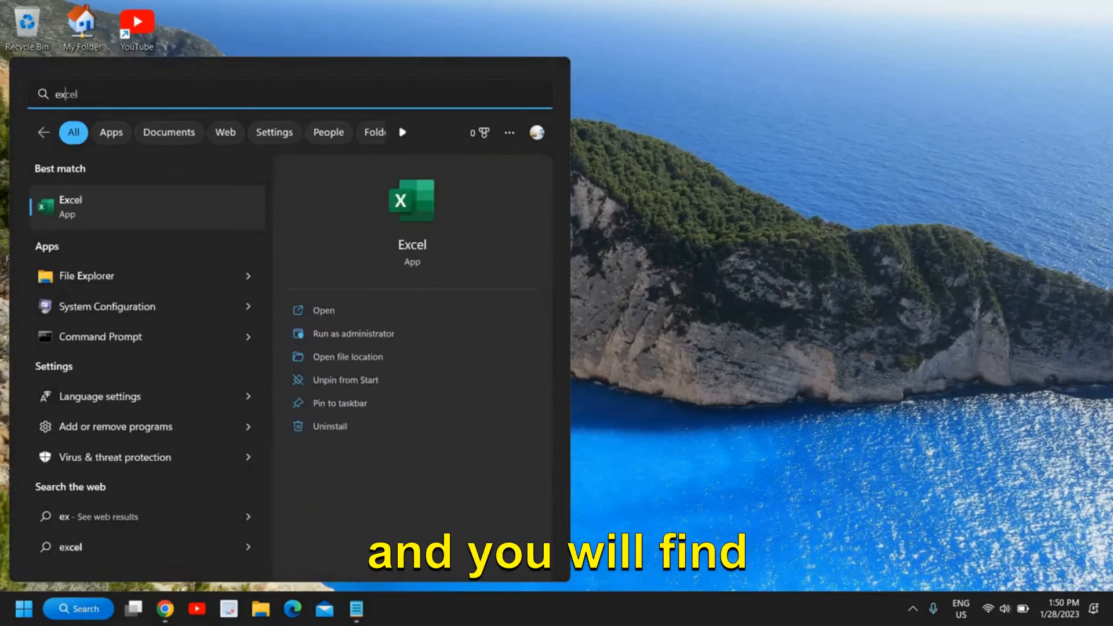
pyautogui.moveTo(85, 284)
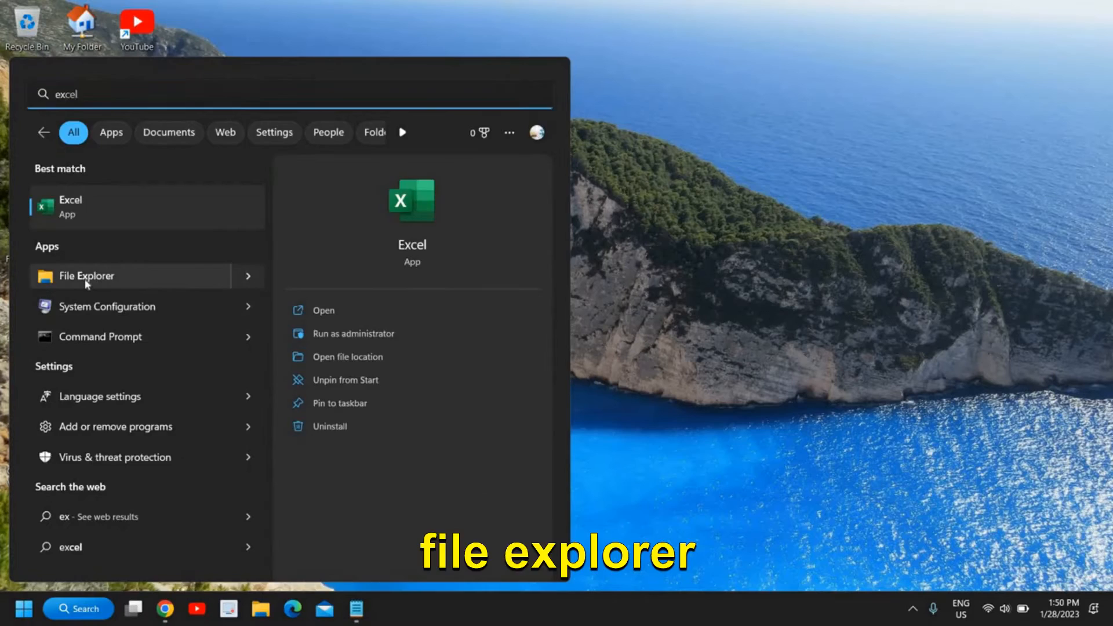
pyautogui.click(87, 276)
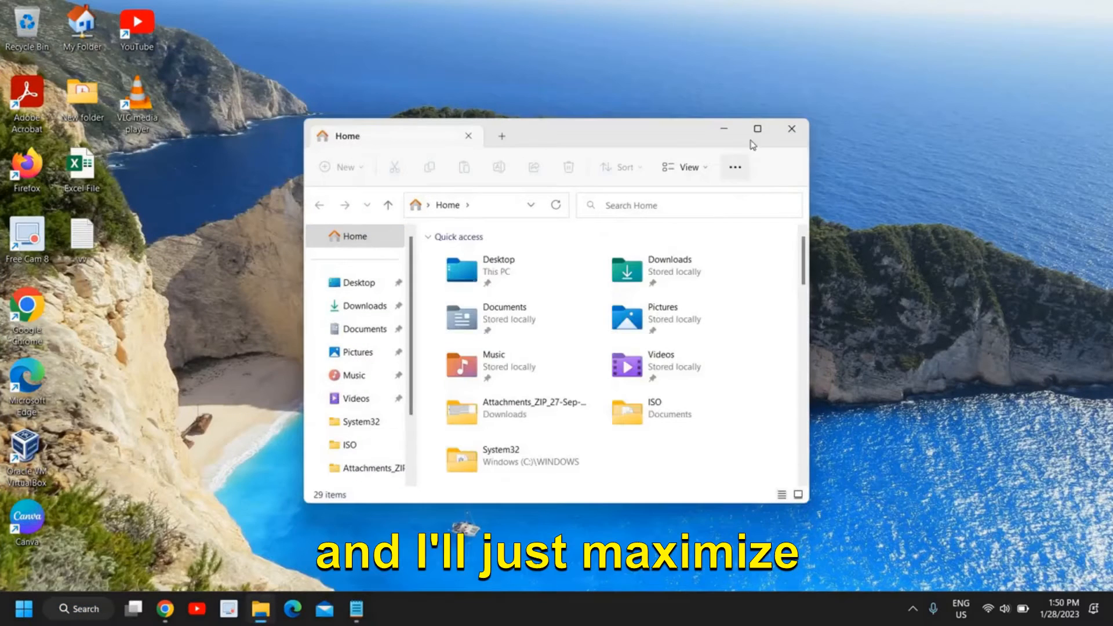
pyautogui.click(757, 128)
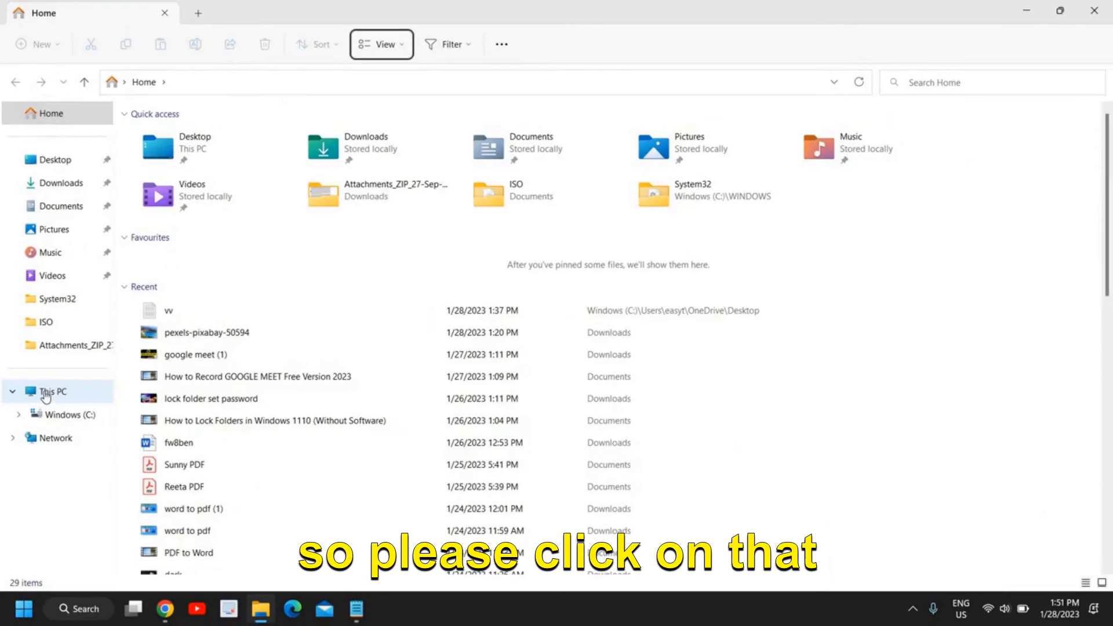
# Browse This PC > Windows (C:) > Windows > SoftwareDistribution
pyautogui.click(51, 392)
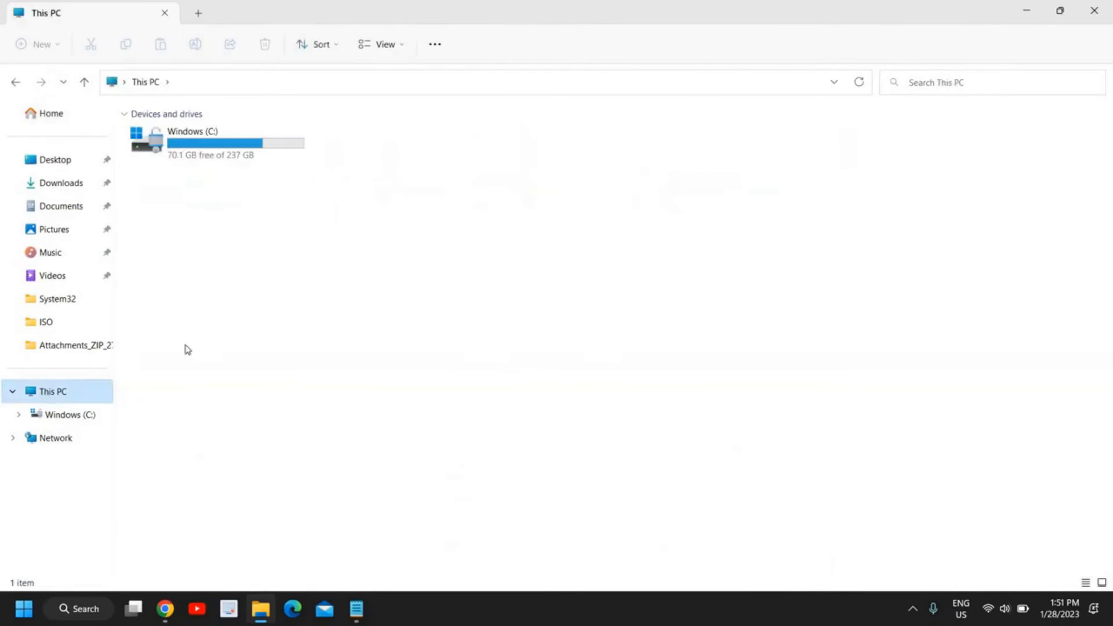
pyautogui.moveTo(231, 149)
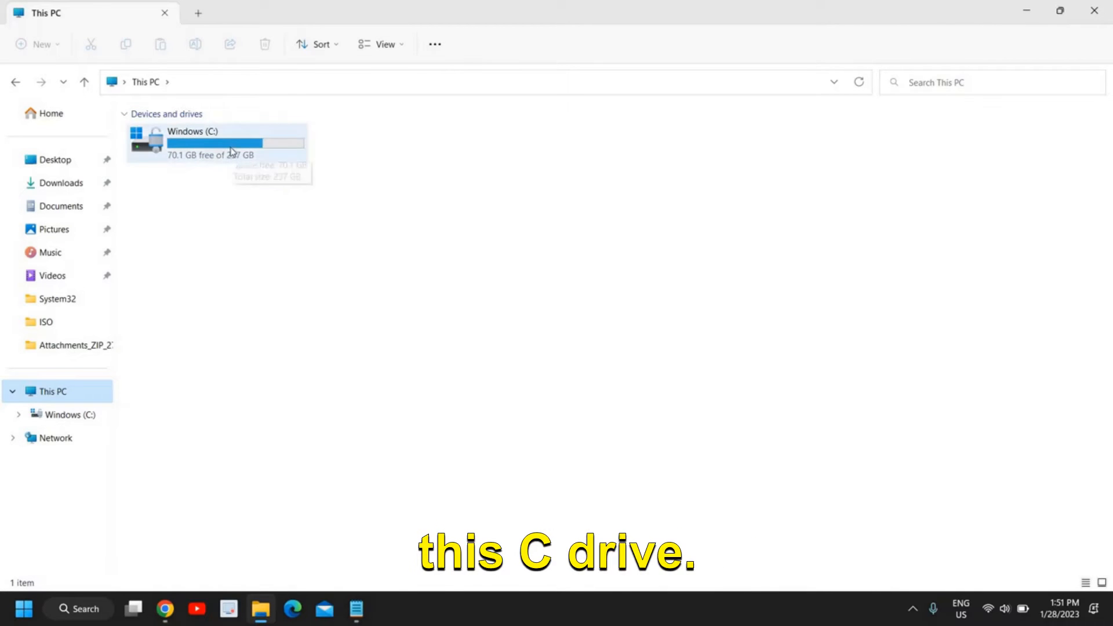
pyautogui.doubleClick(220, 142)
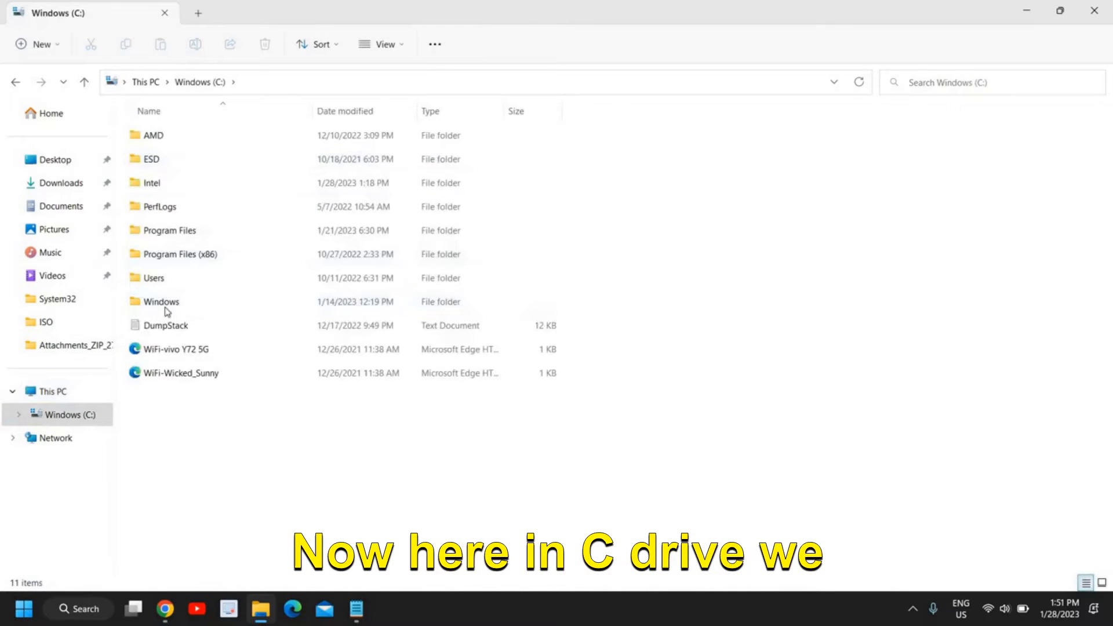
pyautogui.click(162, 301)
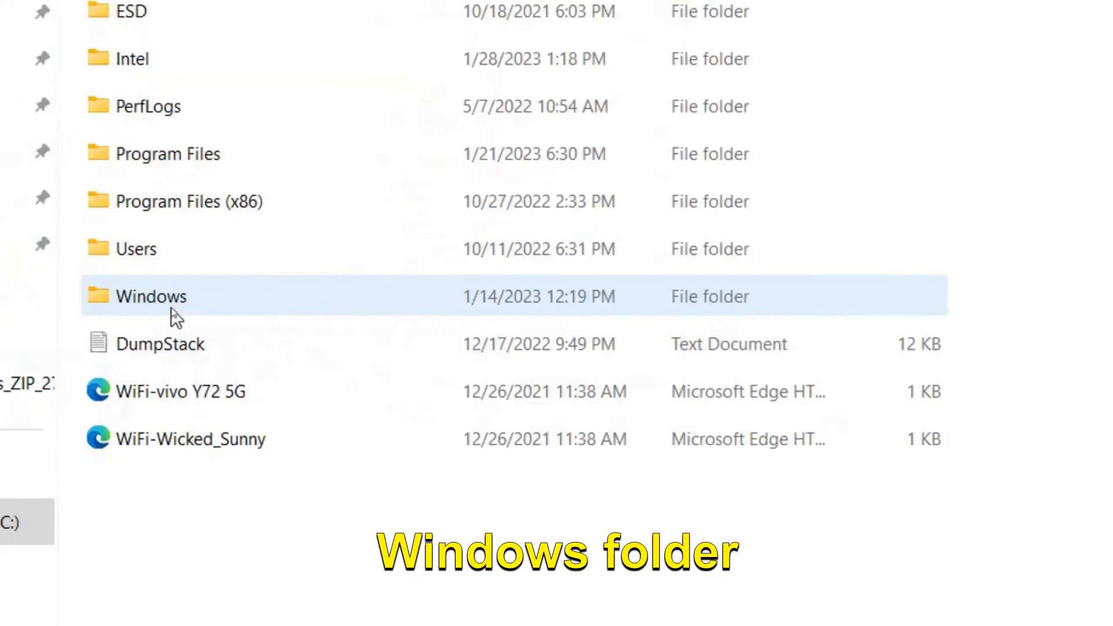
pyautogui.doubleClick(151, 296)
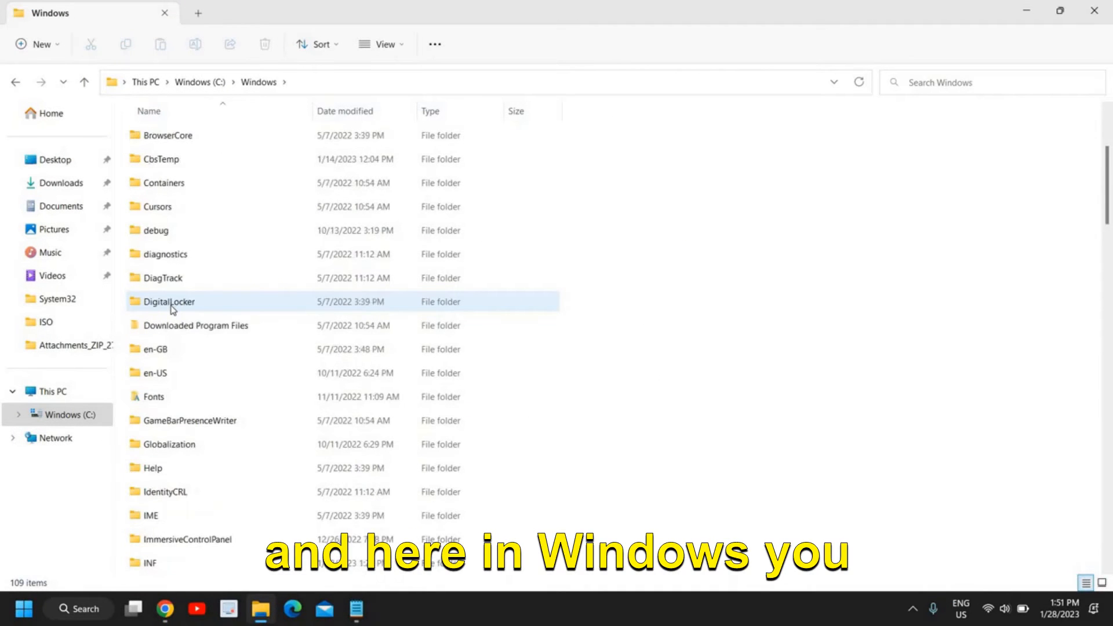
pyautogui.scroll(-3)
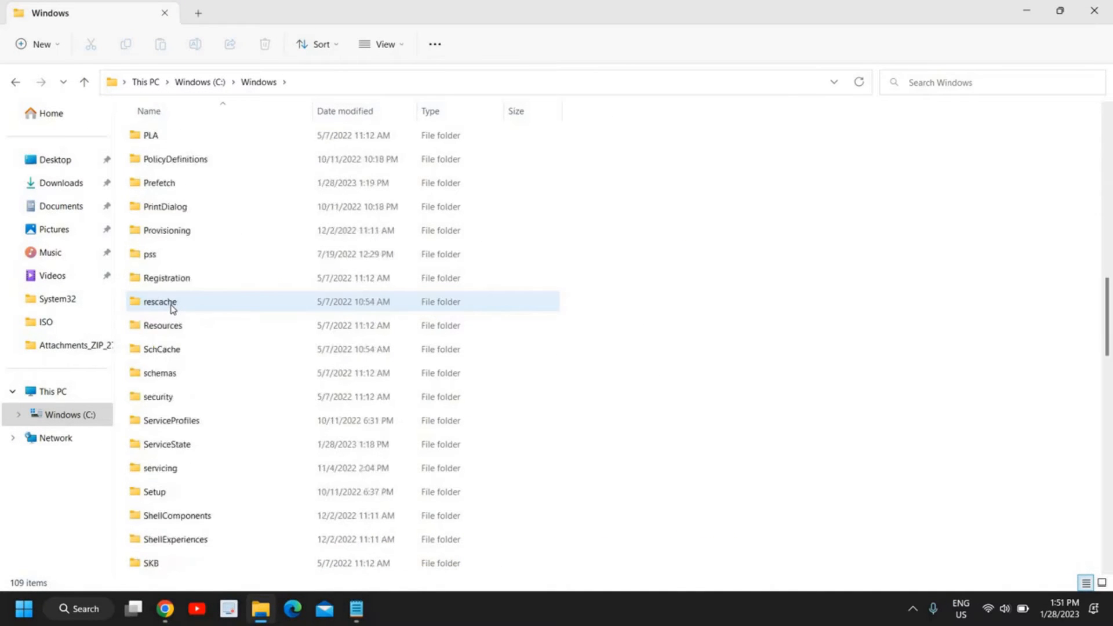
pyautogui.scroll(-3)
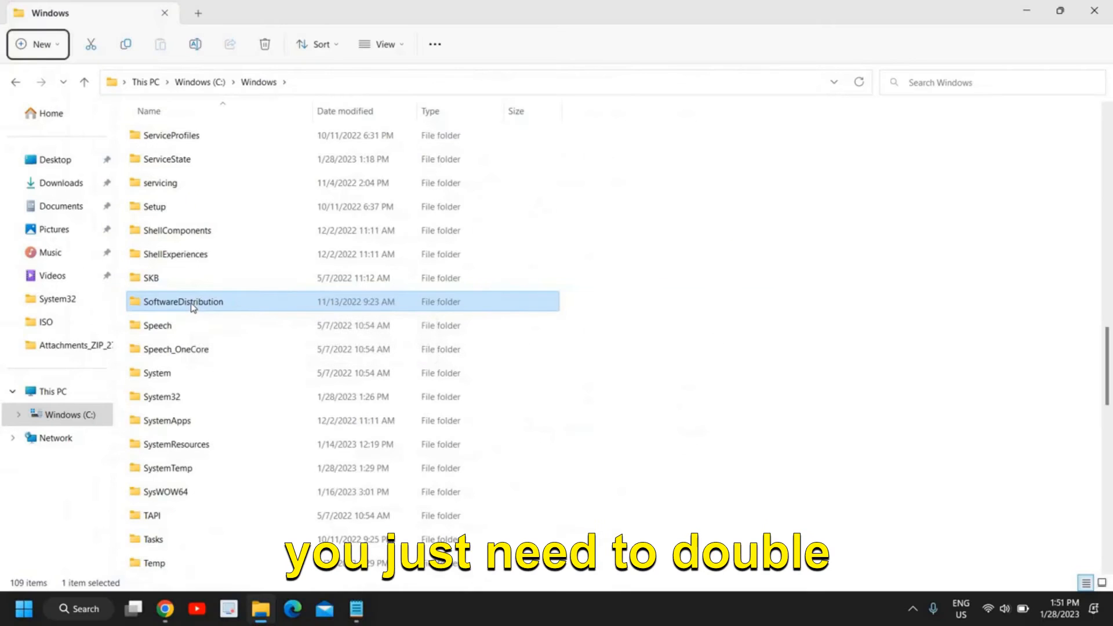
pyautogui.doubleClick(186, 302)
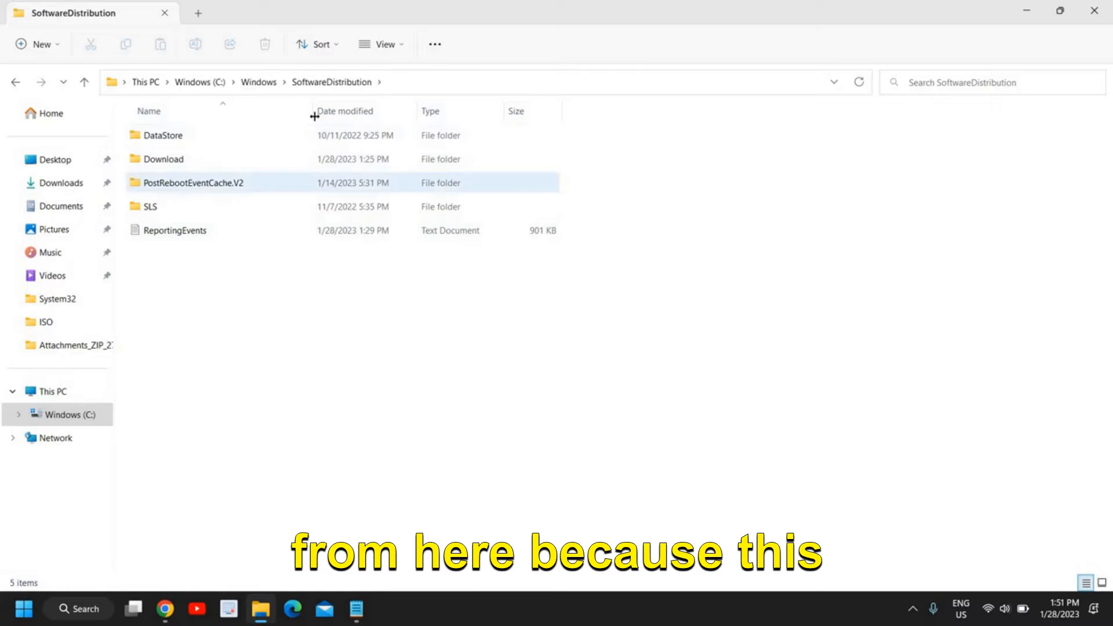
# Select all five SoftwareDistribution items, permanently delete them, and close File Explorer
pyautogui.click(225, 366)
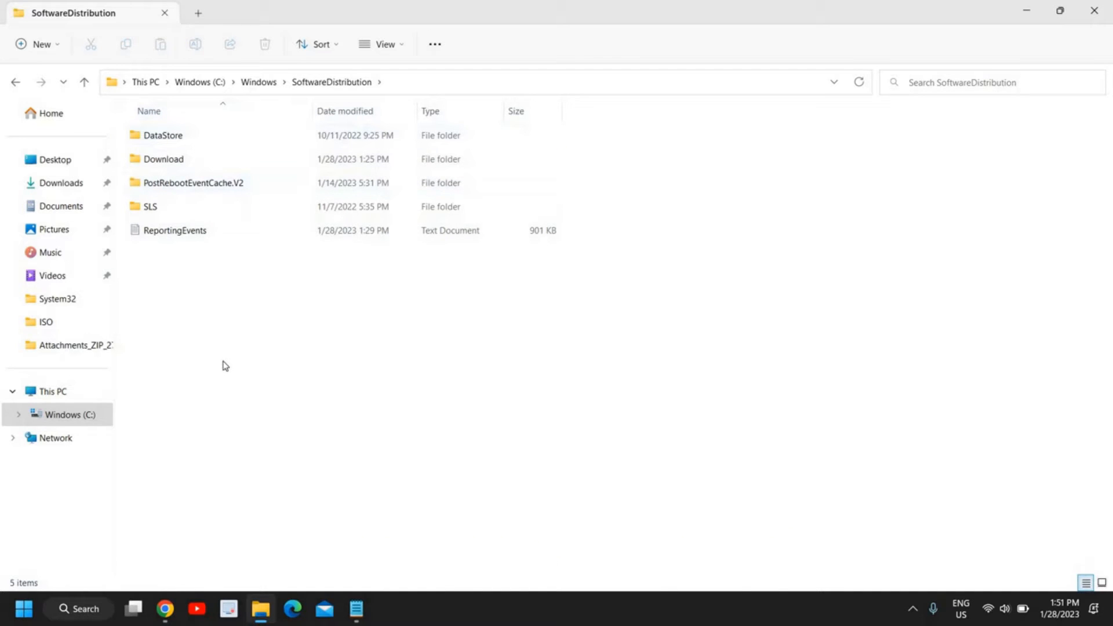
pyautogui.moveTo(222, 361)
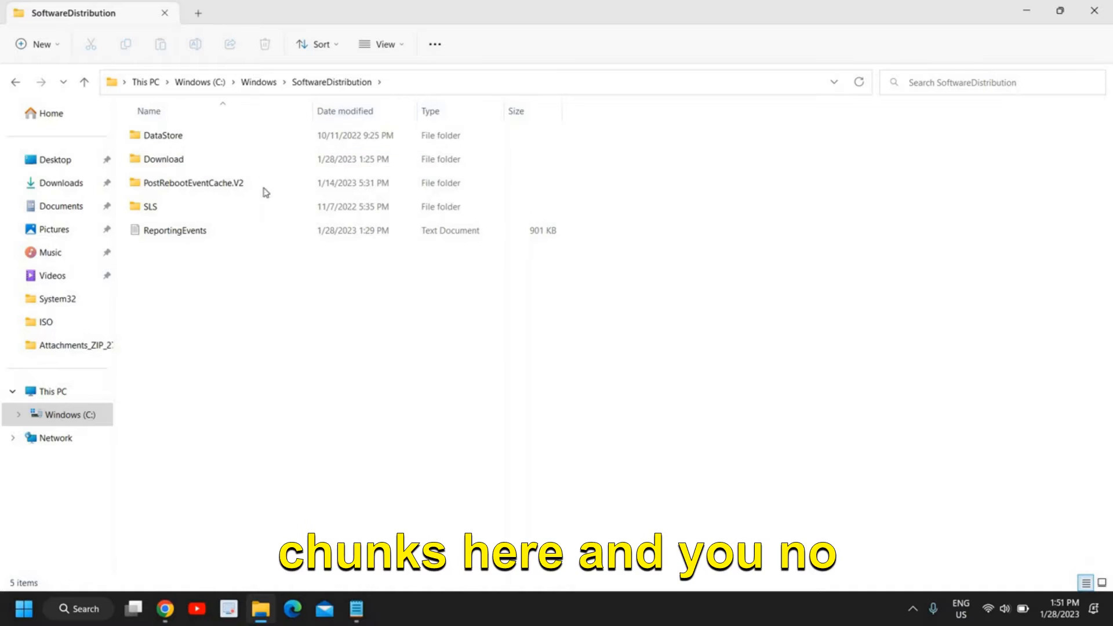
pyautogui.moveTo(238, 331)
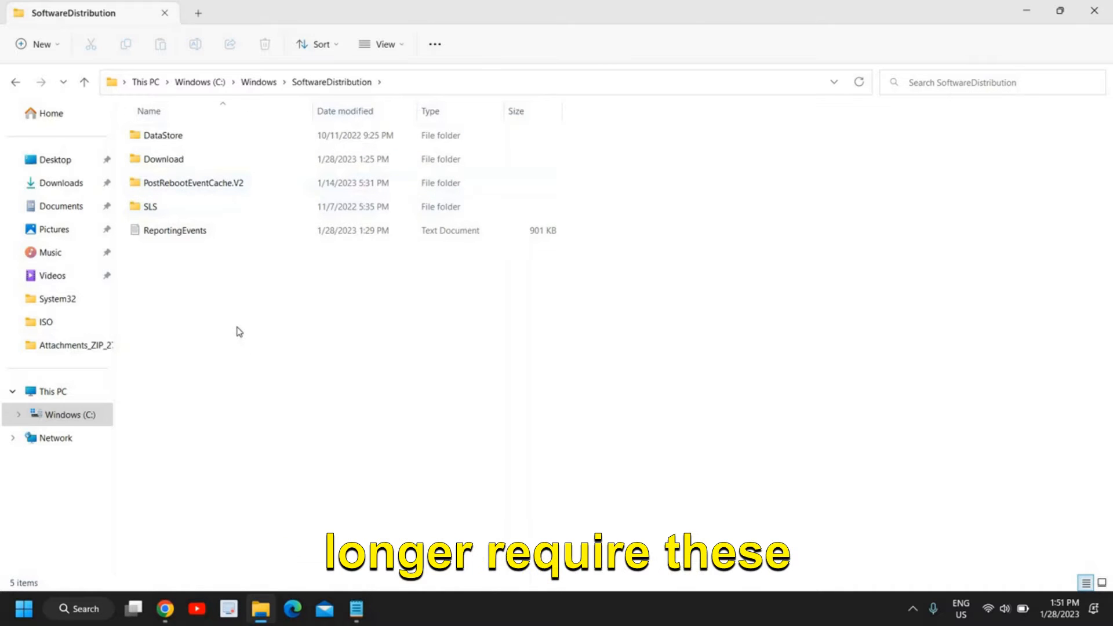
pyautogui.moveTo(238, 325)
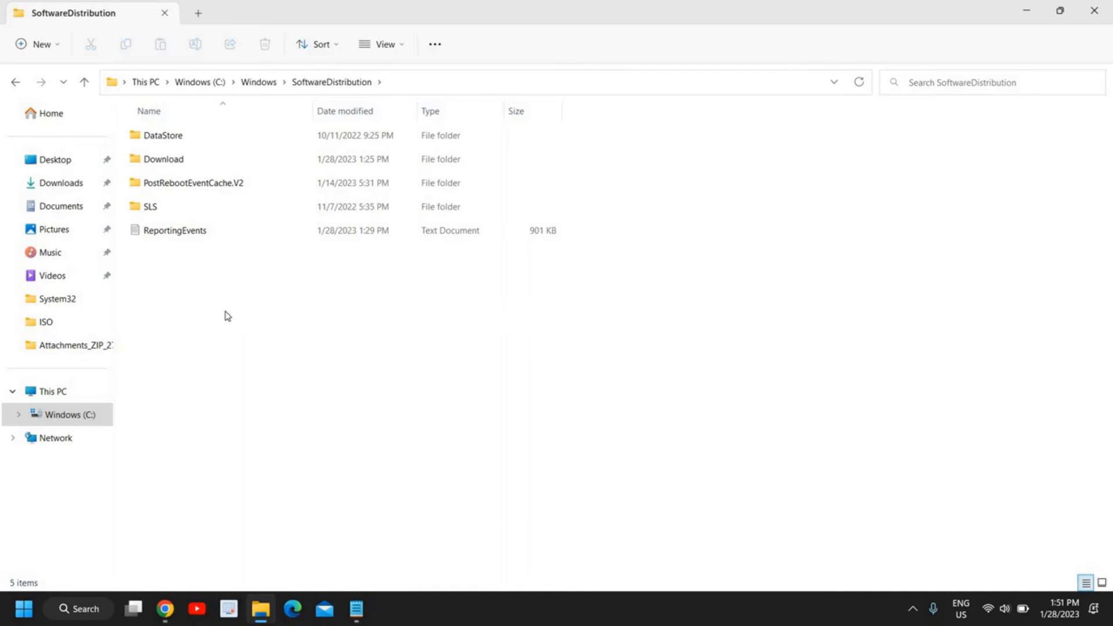
pyautogui.press('ctrl+a')
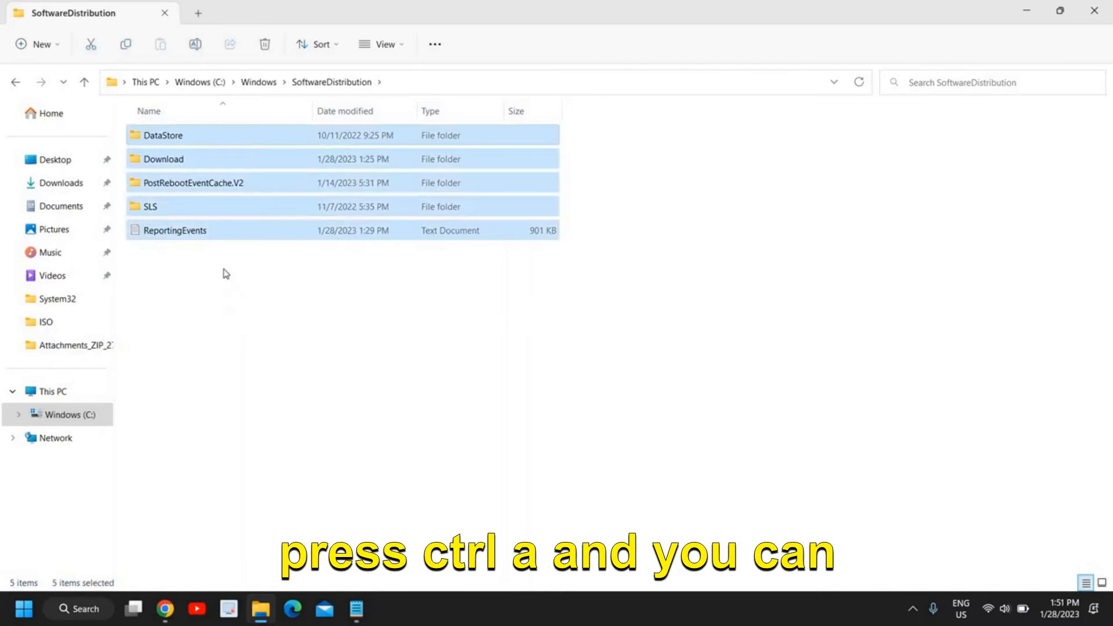
pyautogui.press('Shift+Delete')
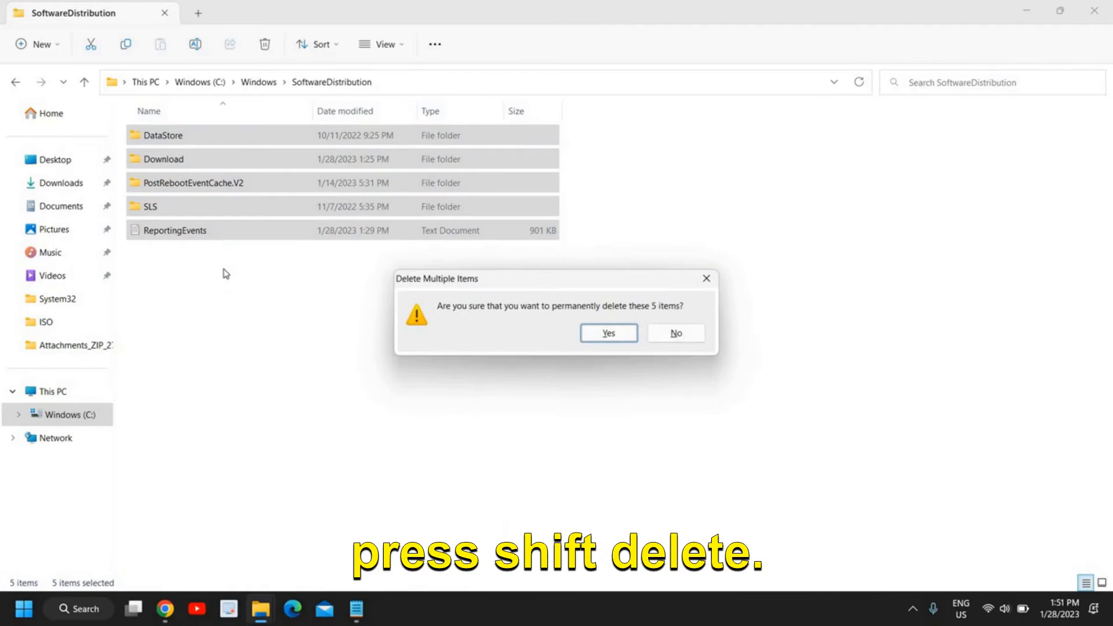
pyautogui.click(607, 332)
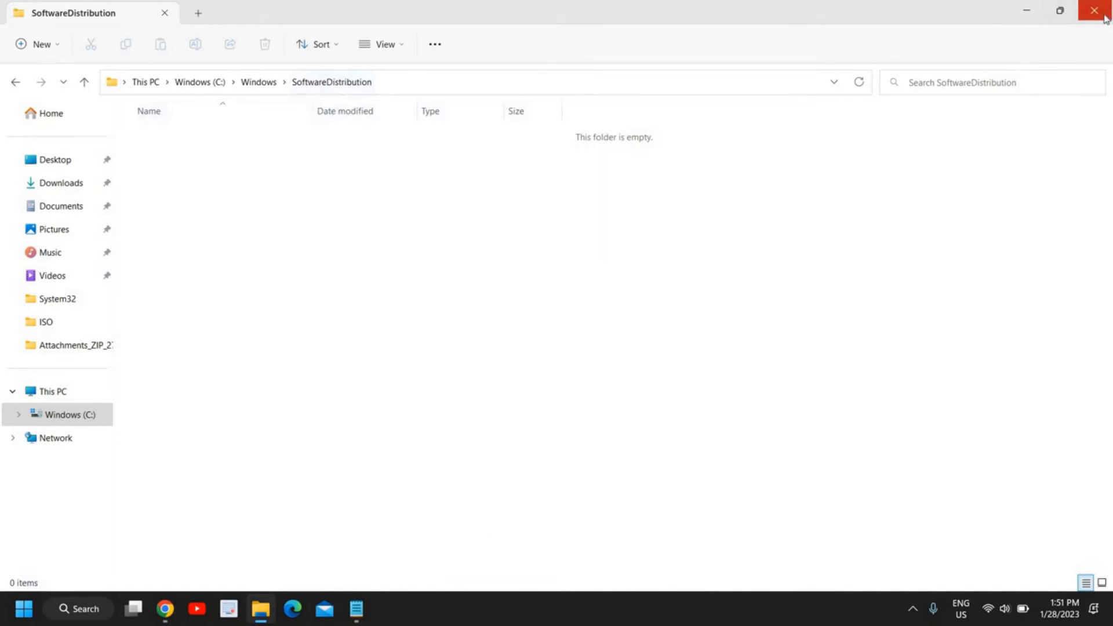
pyautogui.click(1088, 11)
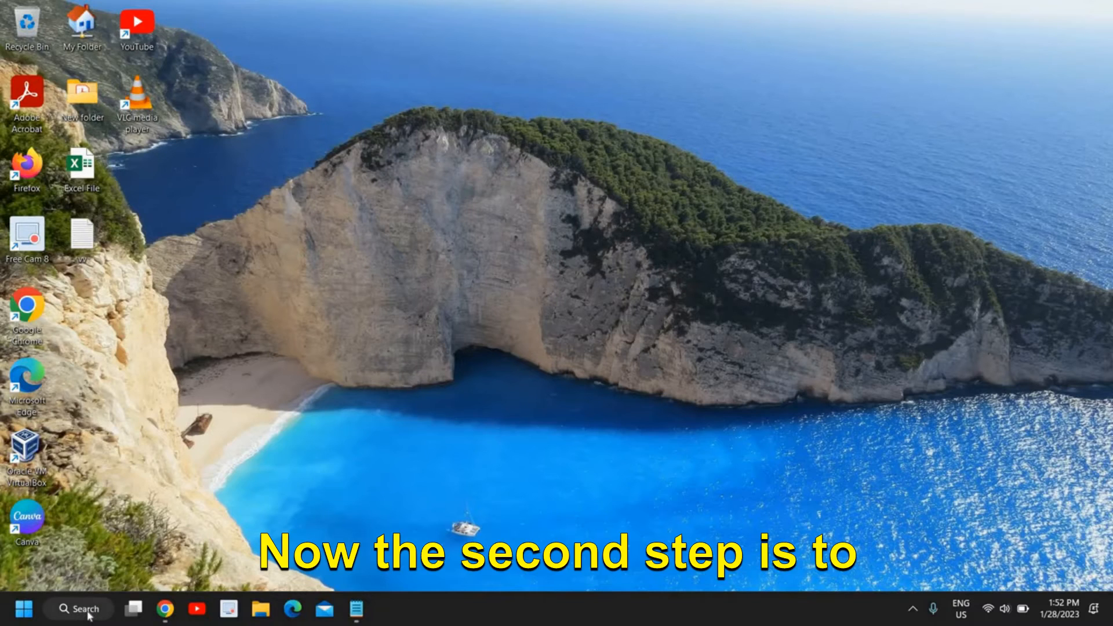
# Search Windows for 'troubleshoot settings' to reach System > Troubleshoot
pyautogui.click(79, 609)
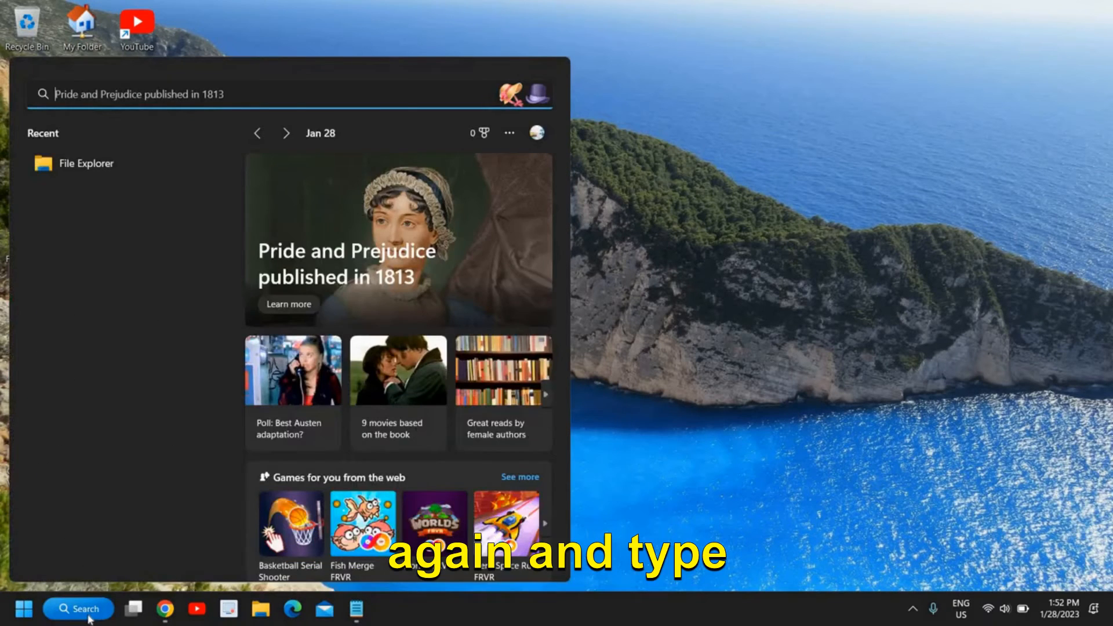
pyautogui.write('troubleshoot settings')
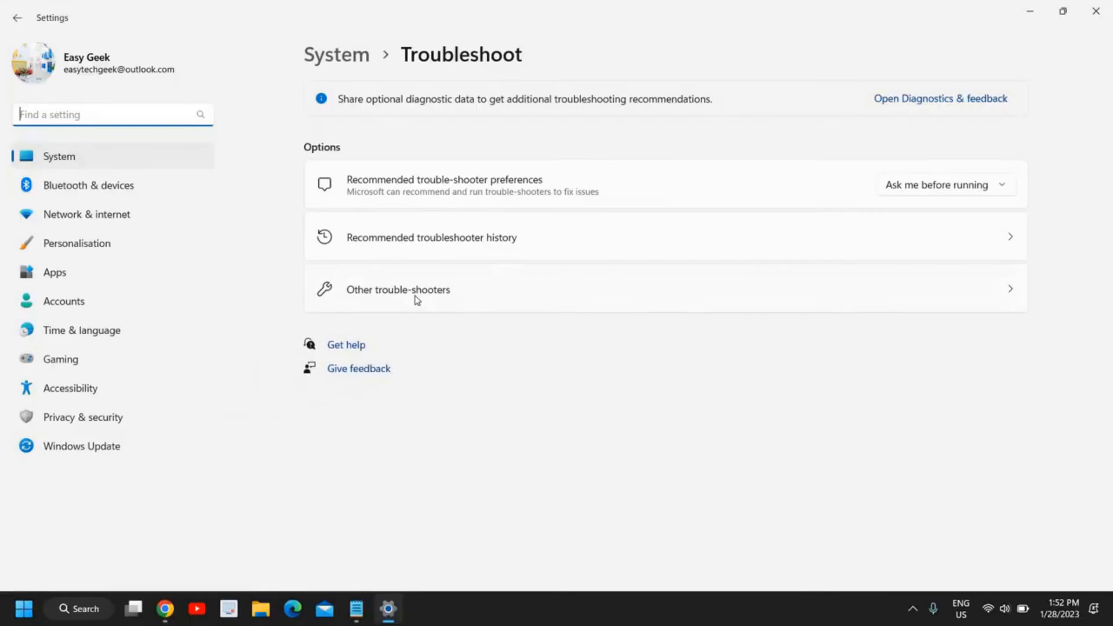
# Run the Windows Update troubleshooter from the Other trouble-shooters list
pyautogui.click(414, 290)
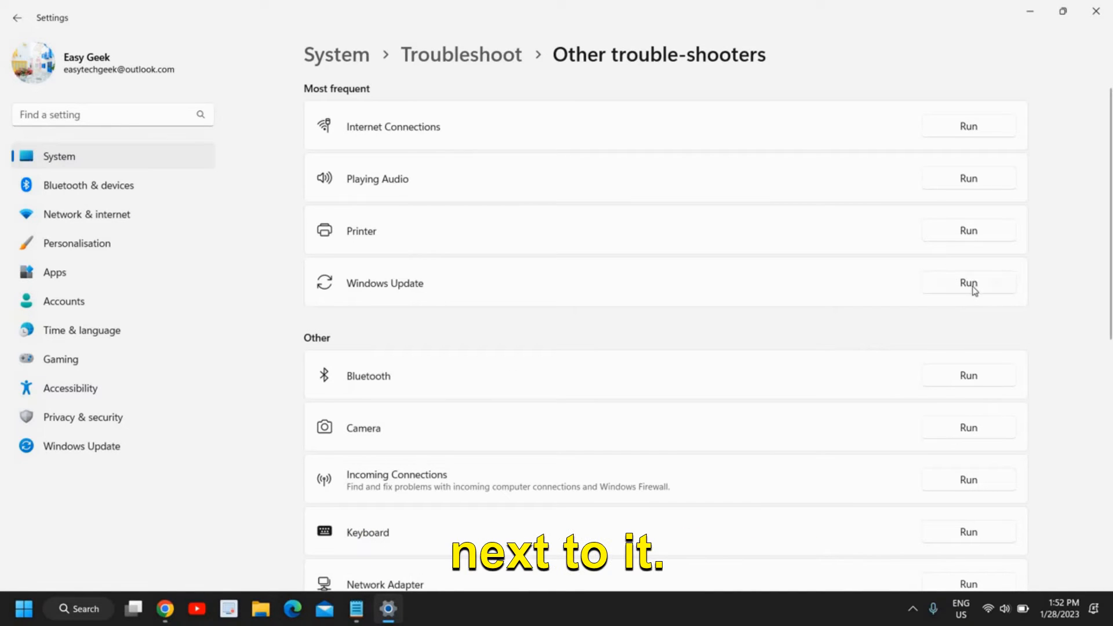
pyautogui.click(967, 282)
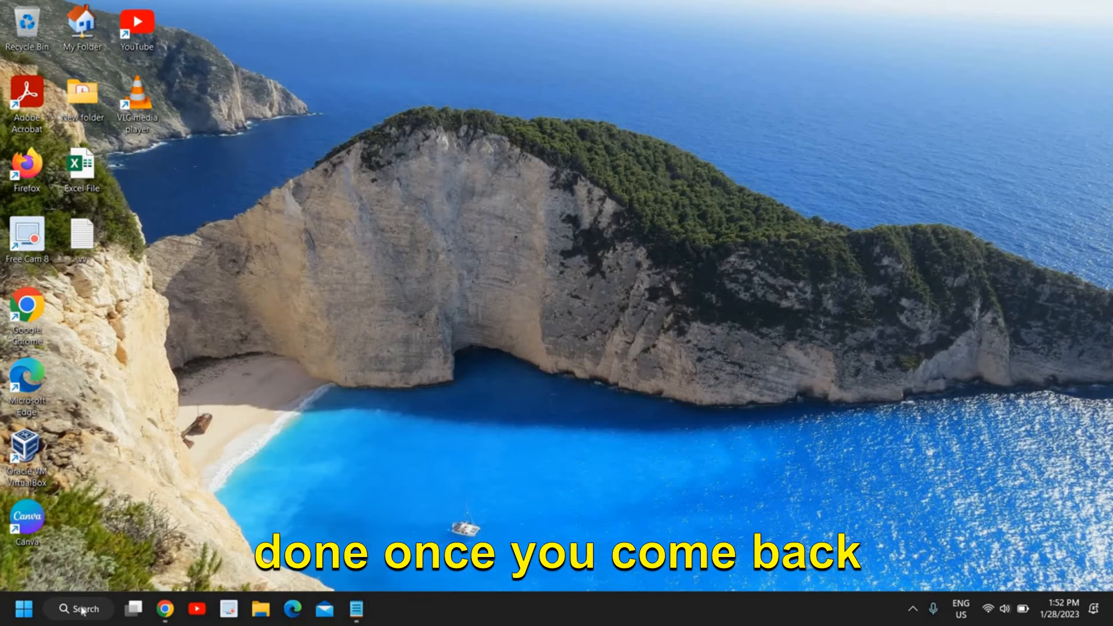
# Search for cmd and launch Command Prompt as administrator
pyautogui.click(79, 609)
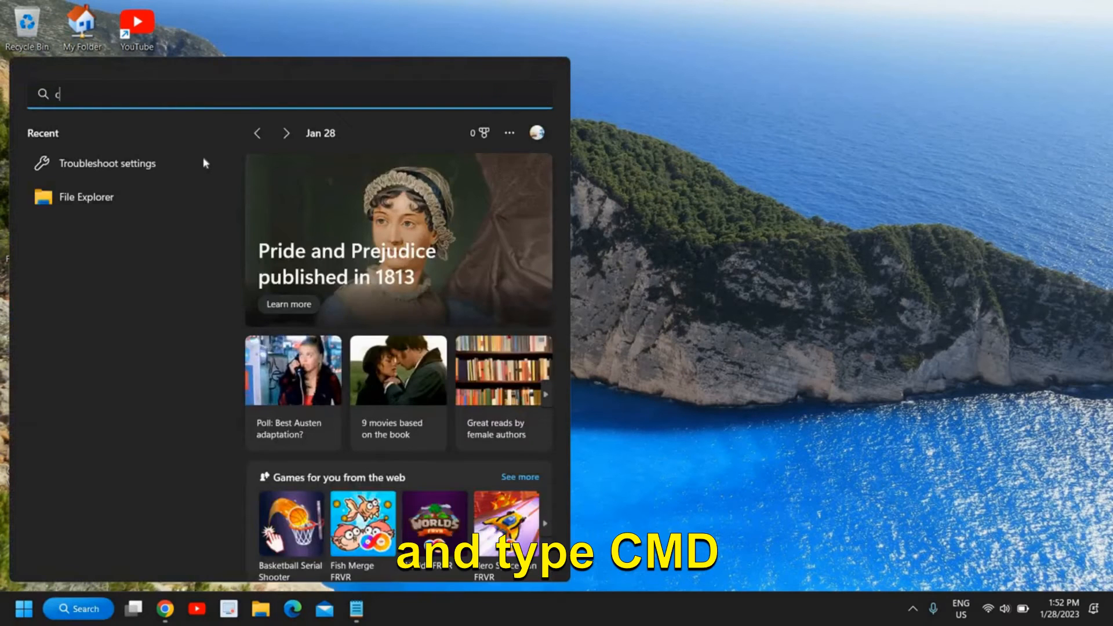
pyautogui.write('md')
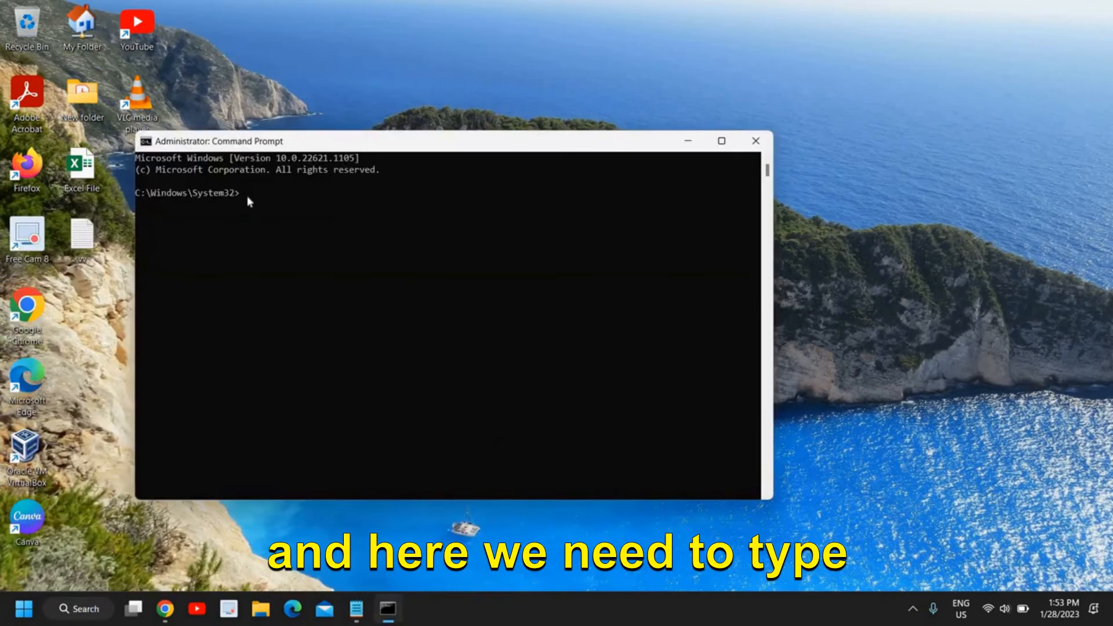
# Run sfc /scannow and close Command Prompt once verification begins
pyautogui.write('sfc')
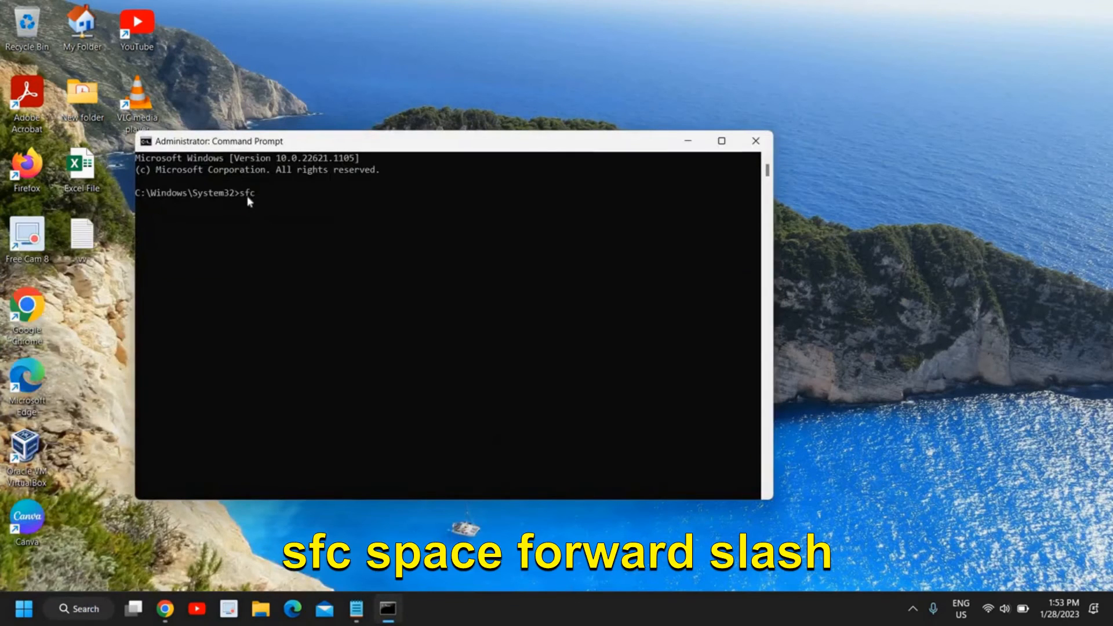
pyautogui.write('/scannow')
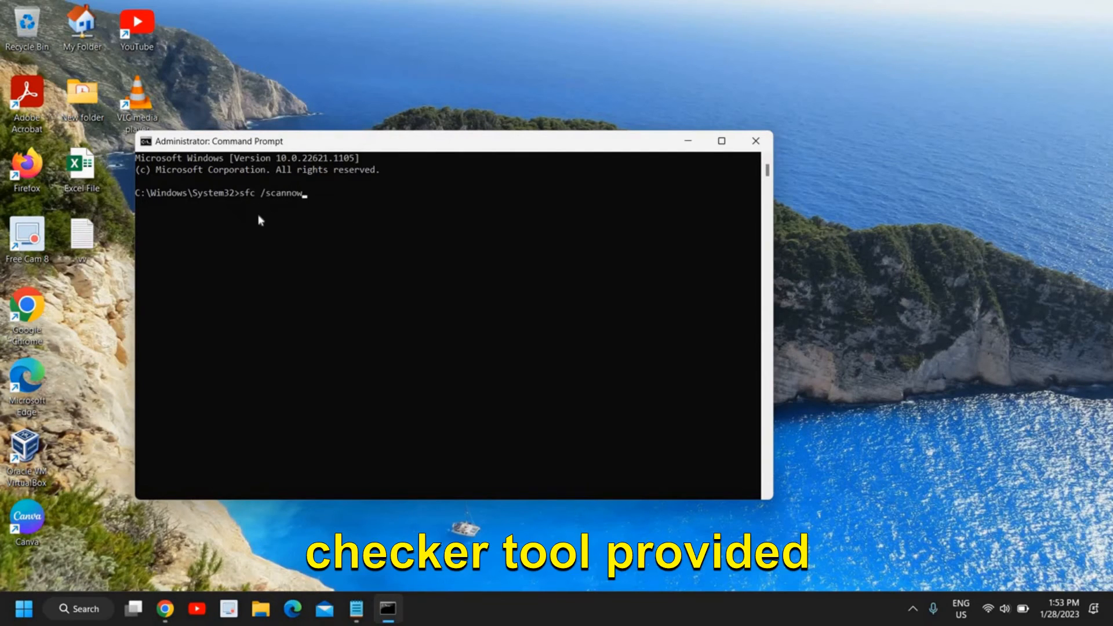
pyautogui.moveTo(272, 228)
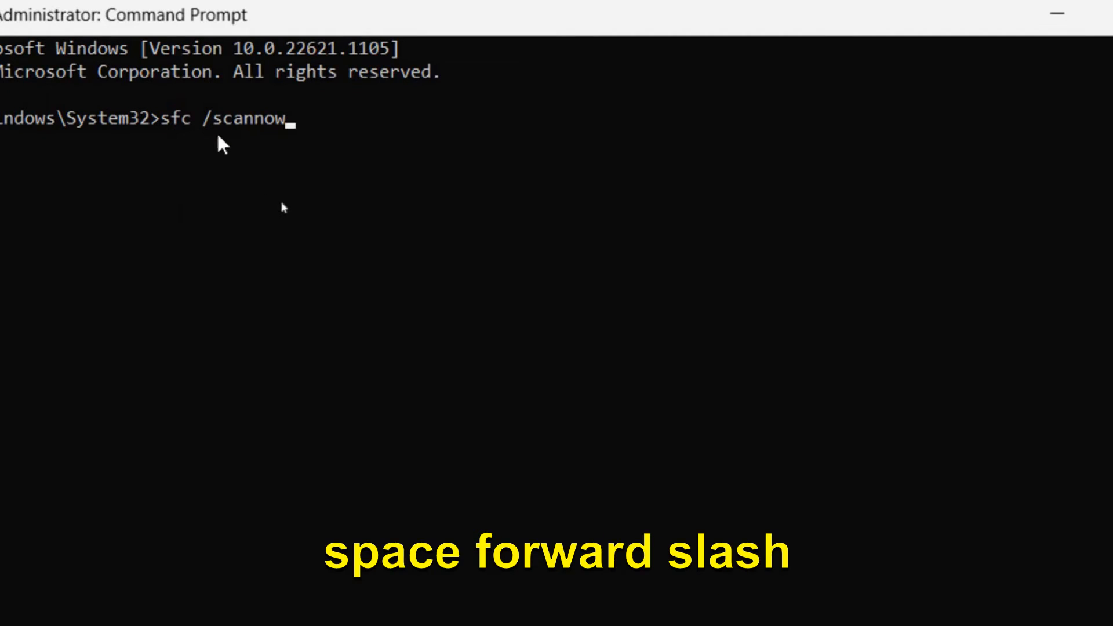
pyautogui.press('Enter')
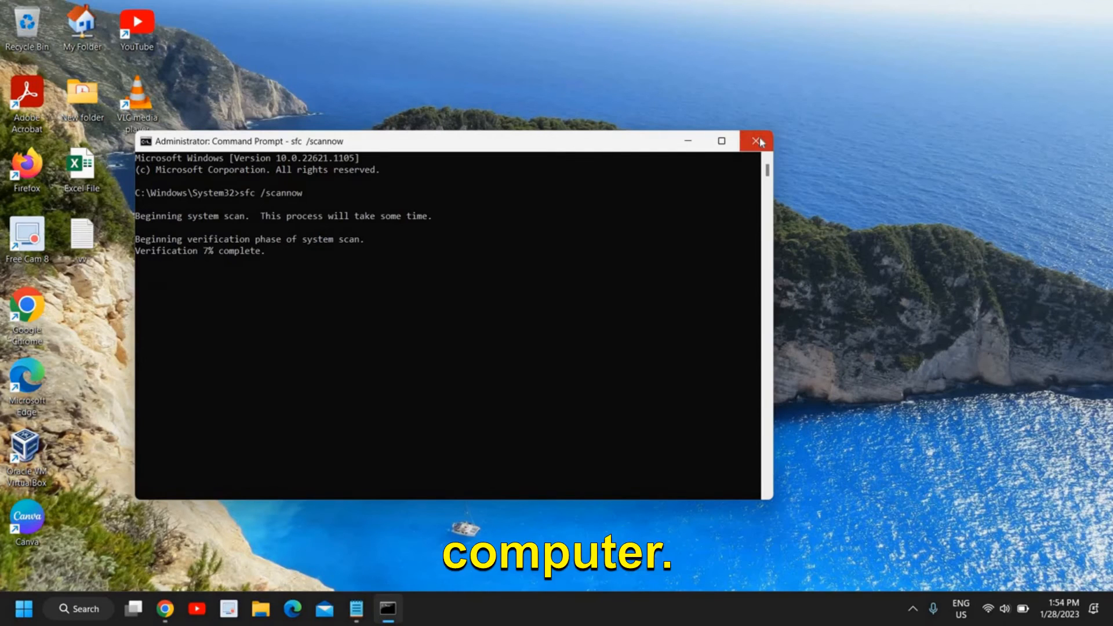
pyautogui.click(755, 141)
pyautogui.write('services.msc')
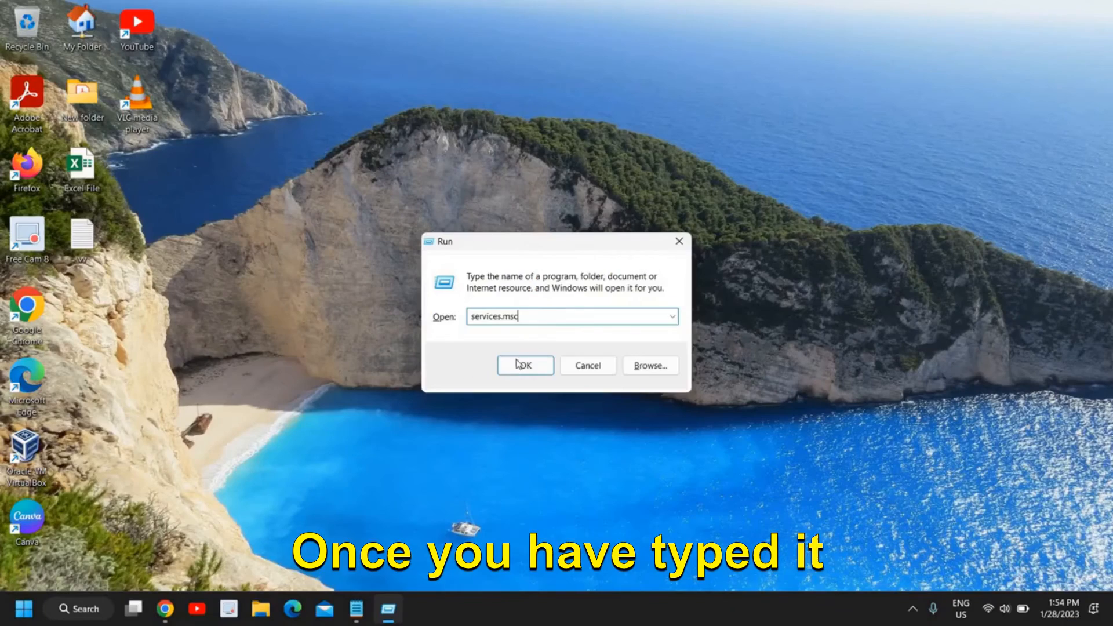
# Run services.msc from the Run dialog to open Services
pyautogui.click(524, 365)
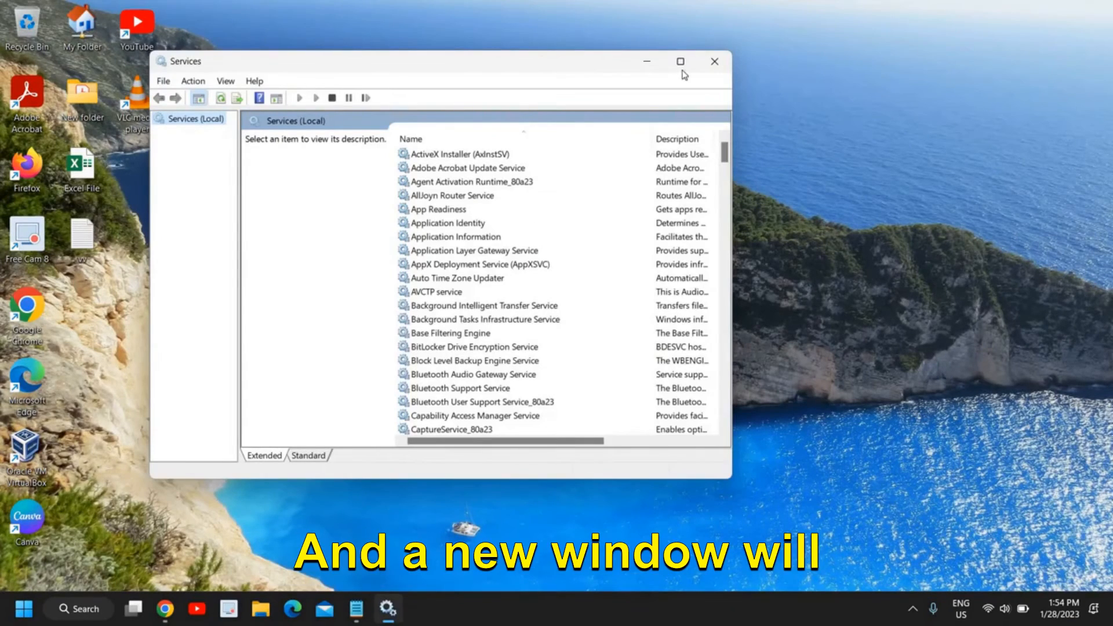
# Maximize Services, scroll to Windows Update, and open its properties
pyautogui.click(679, 61)
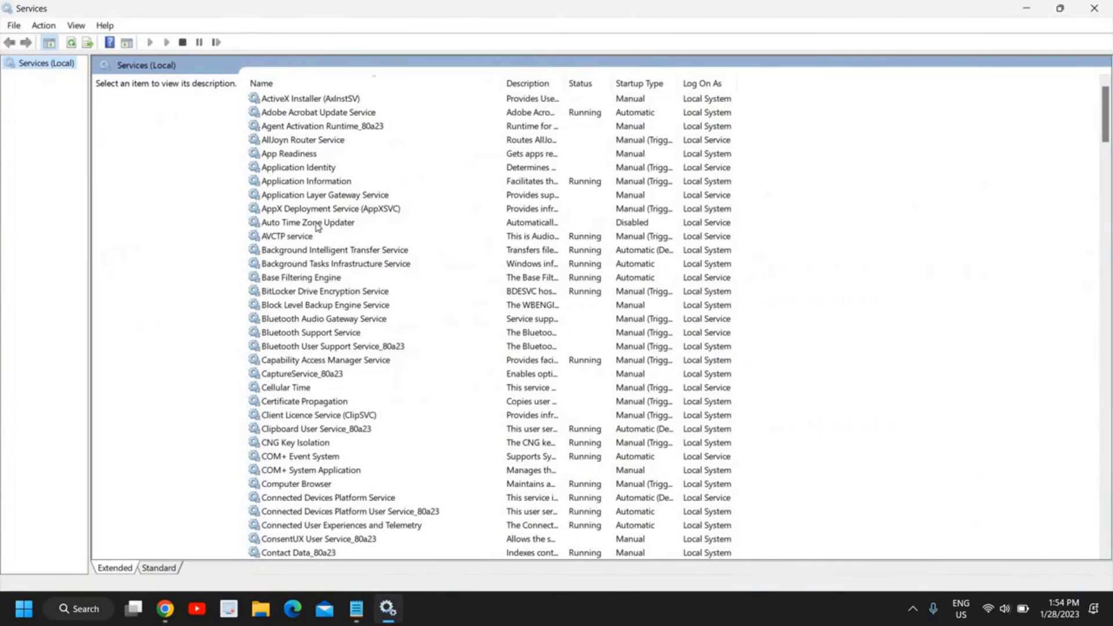
pyautogui.scroll(-3)
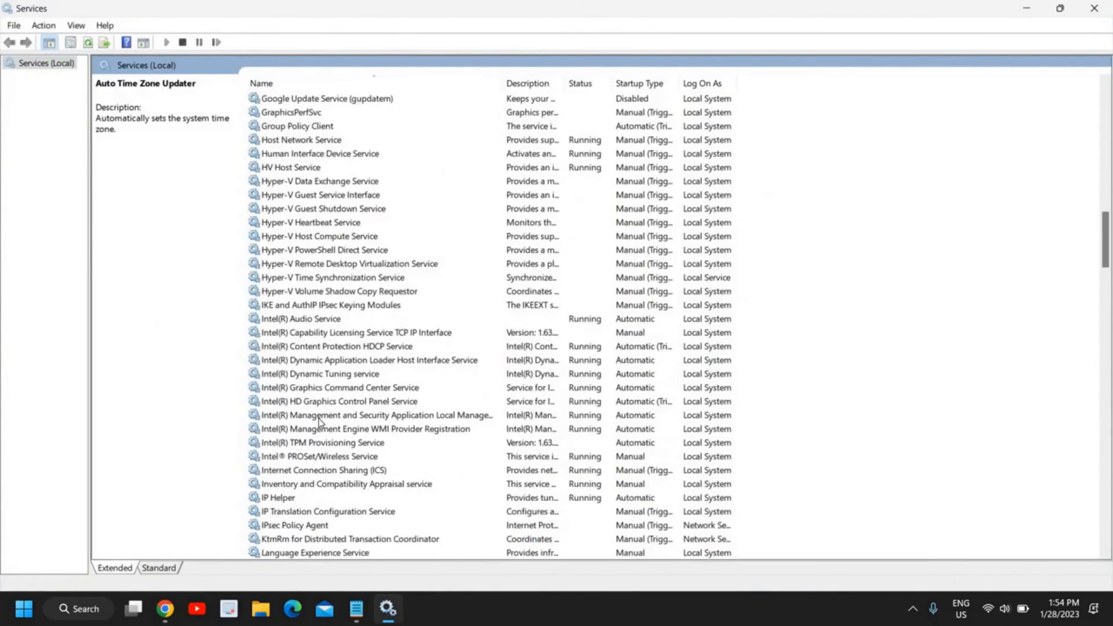
pyautogui.scroll(-3)
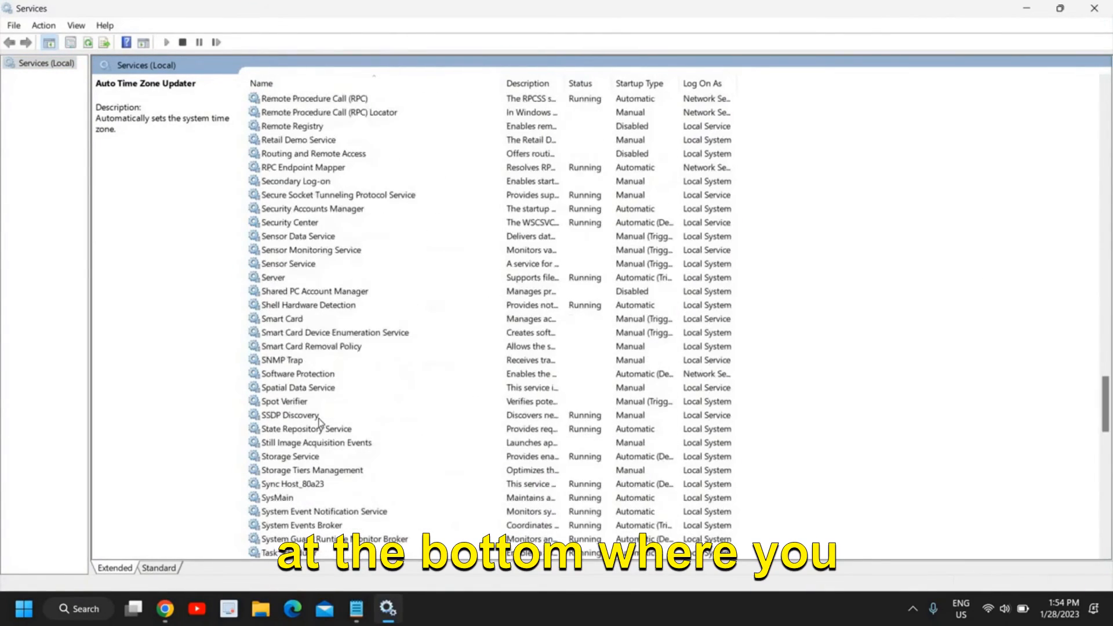
pyautogui.scroll(-3)
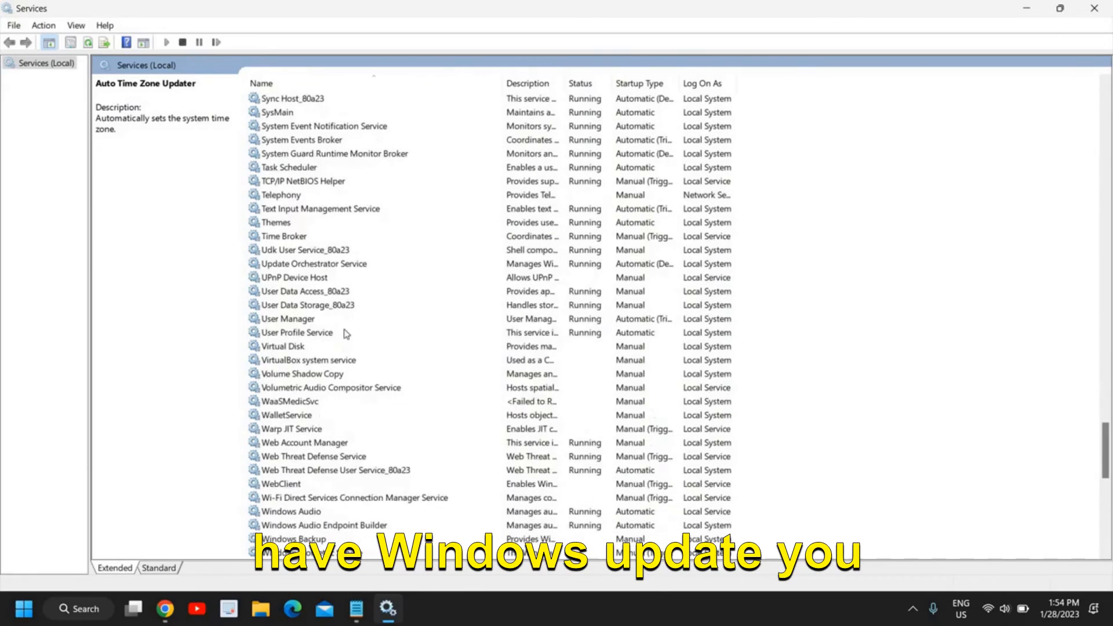
pyautogui.click(290, 401)
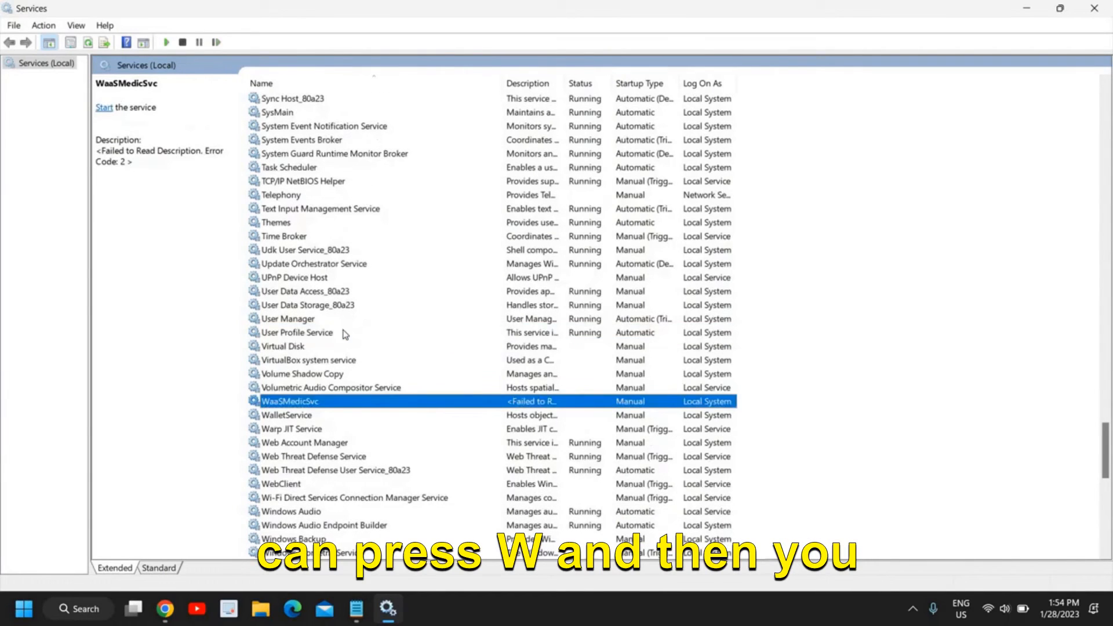
pyautogui.scroll(-3)
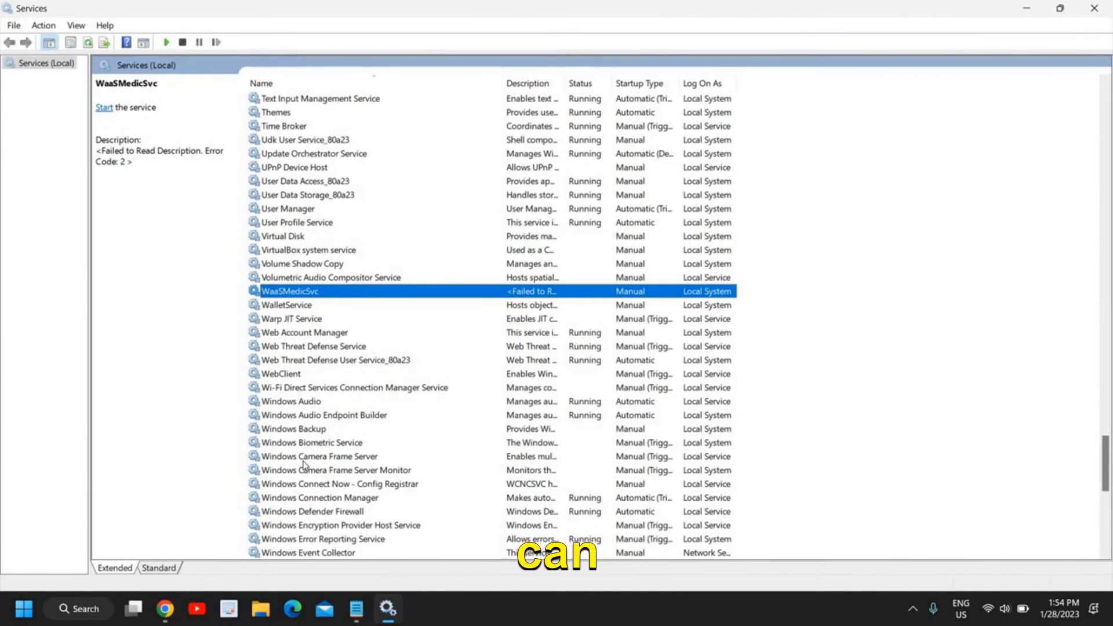
pyautogui.scroll(-3)
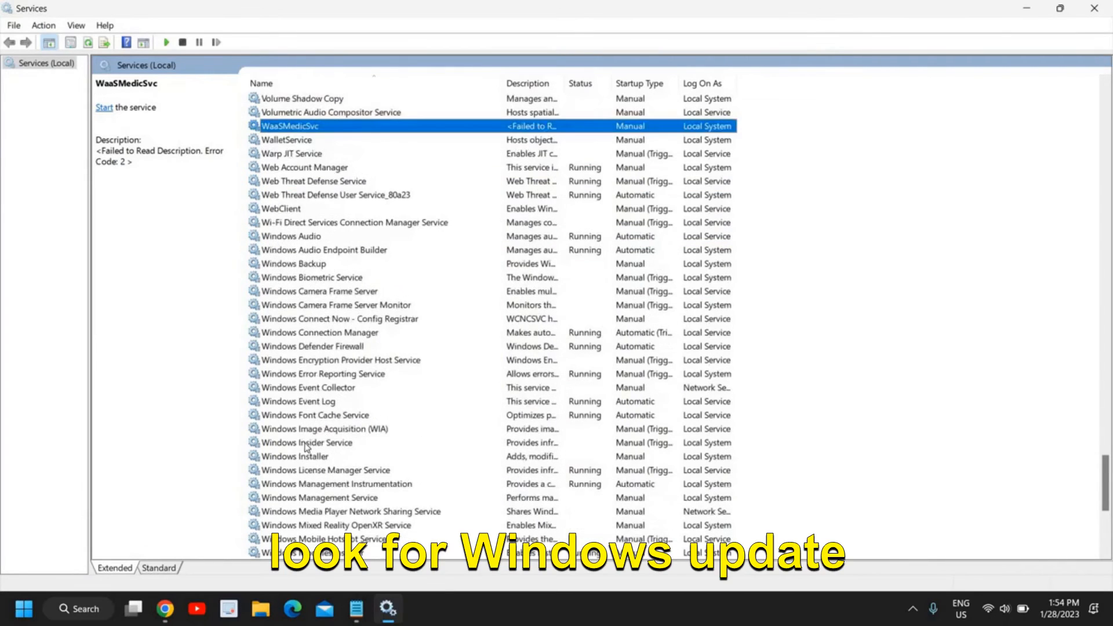
pyautogui.scroll(-3)
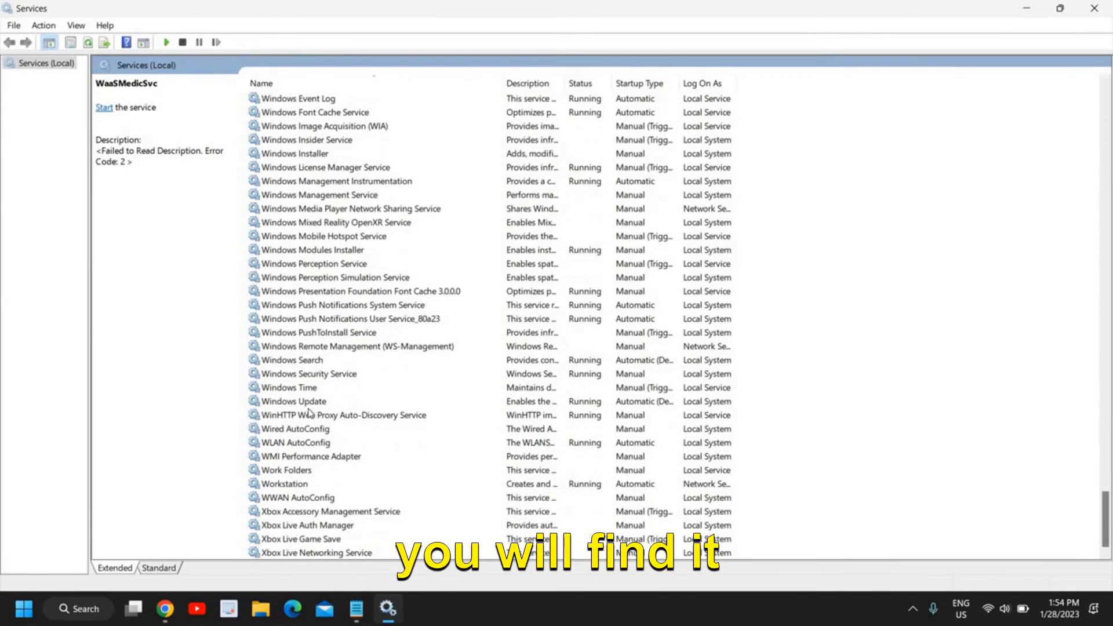
pyautogui.click(294, 401)
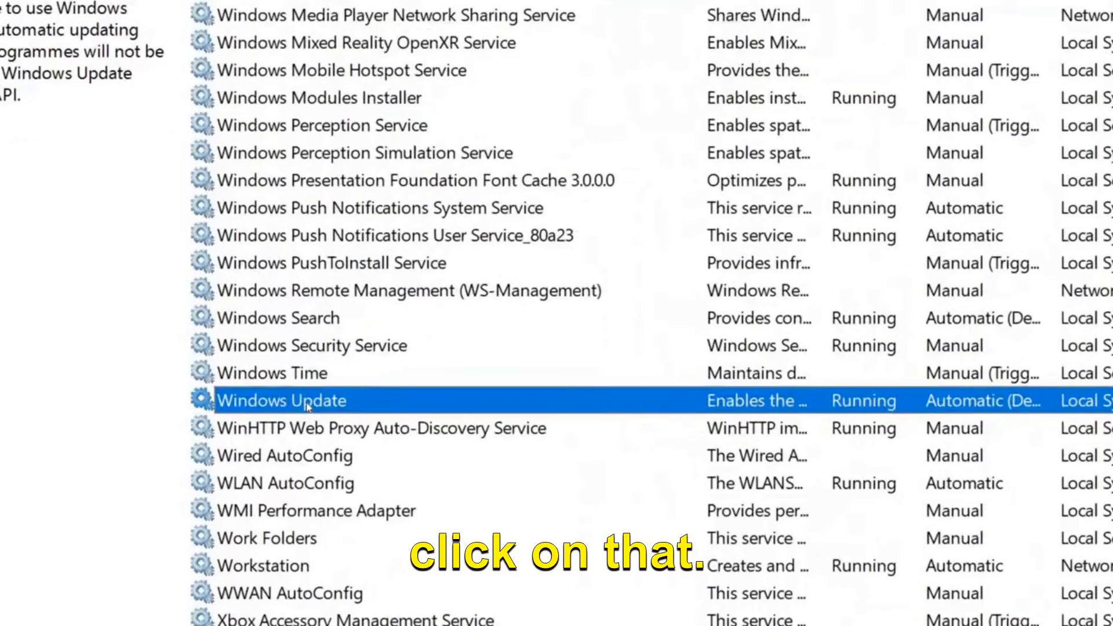
pyautogui.doubleClick(282, 400)
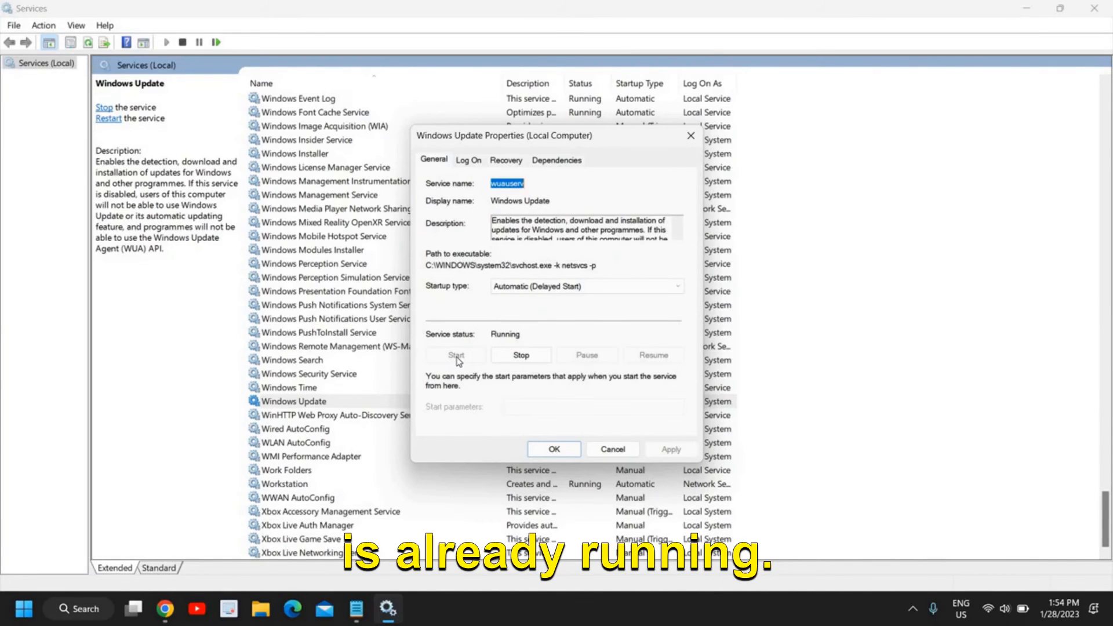
pyautogui.moveTo(458, 365)
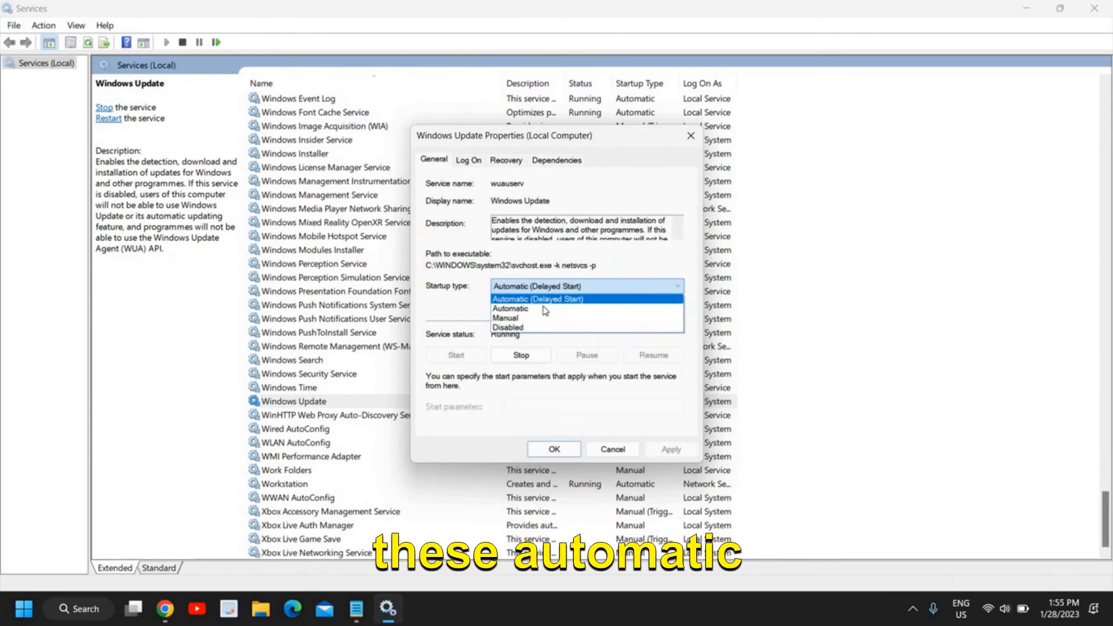
pyautogui.moveTo(533, 308)
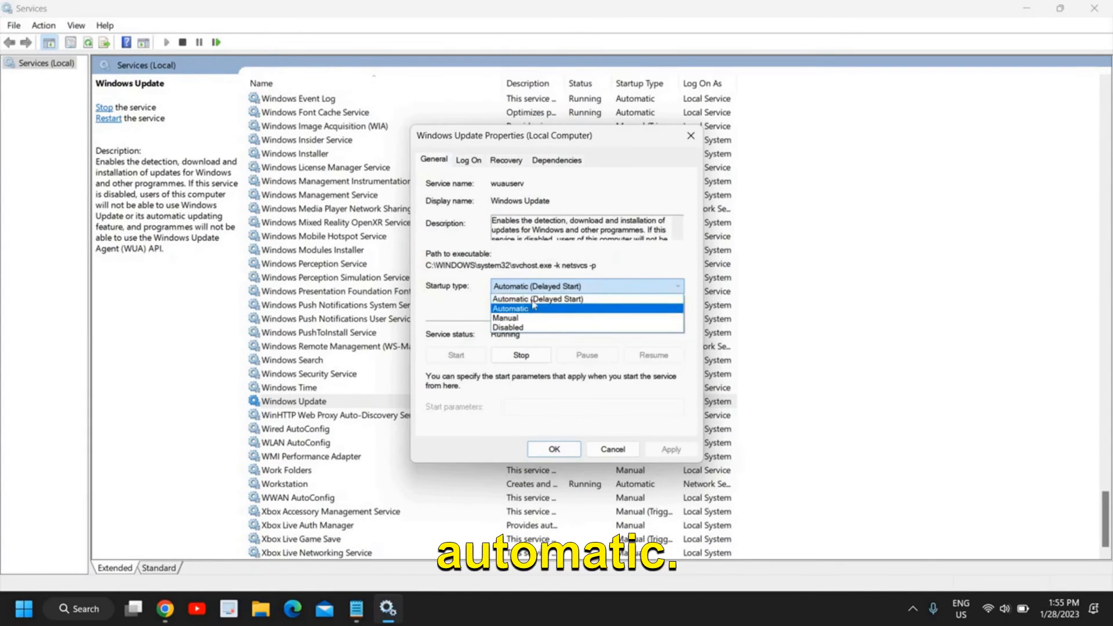
pyautogui.click(510, 298)
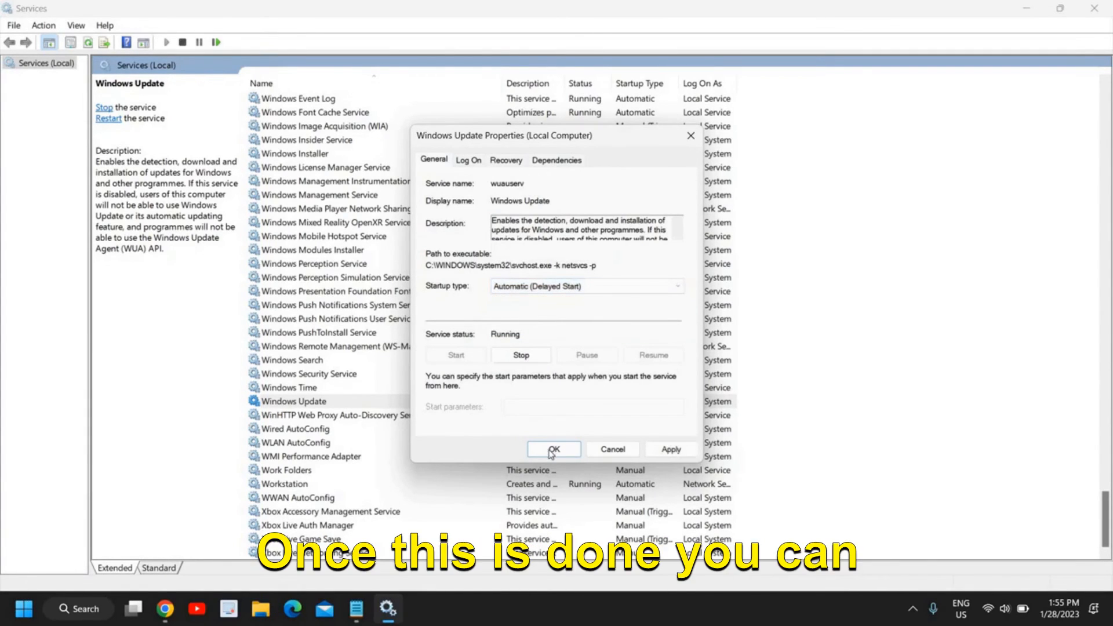
pyautogui.click(554, 449)
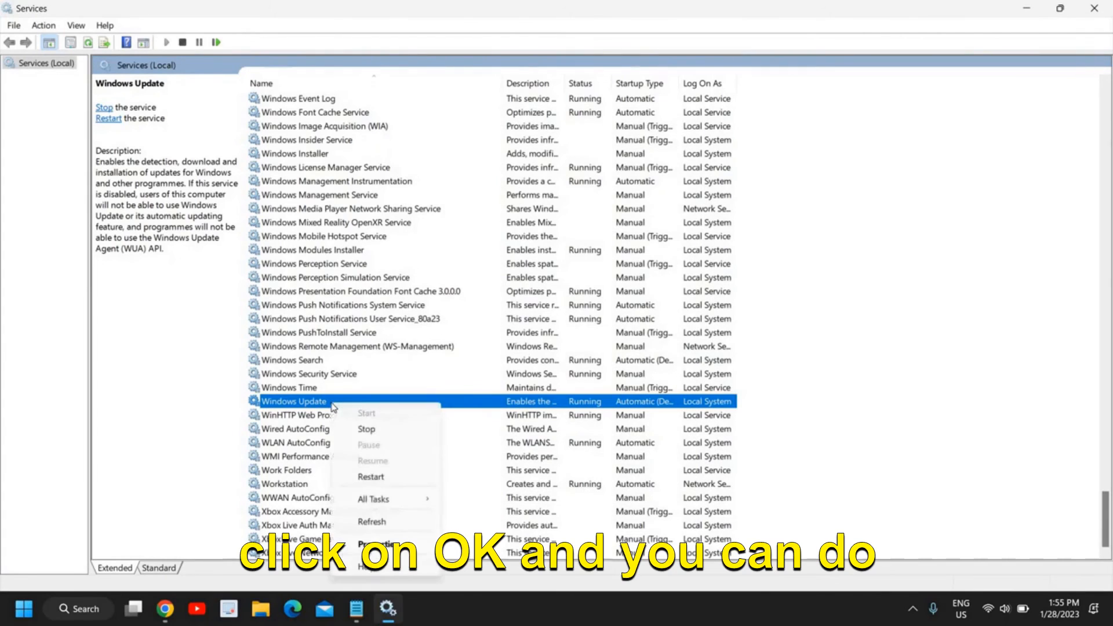
pyautogui.moveTo(377, 482)
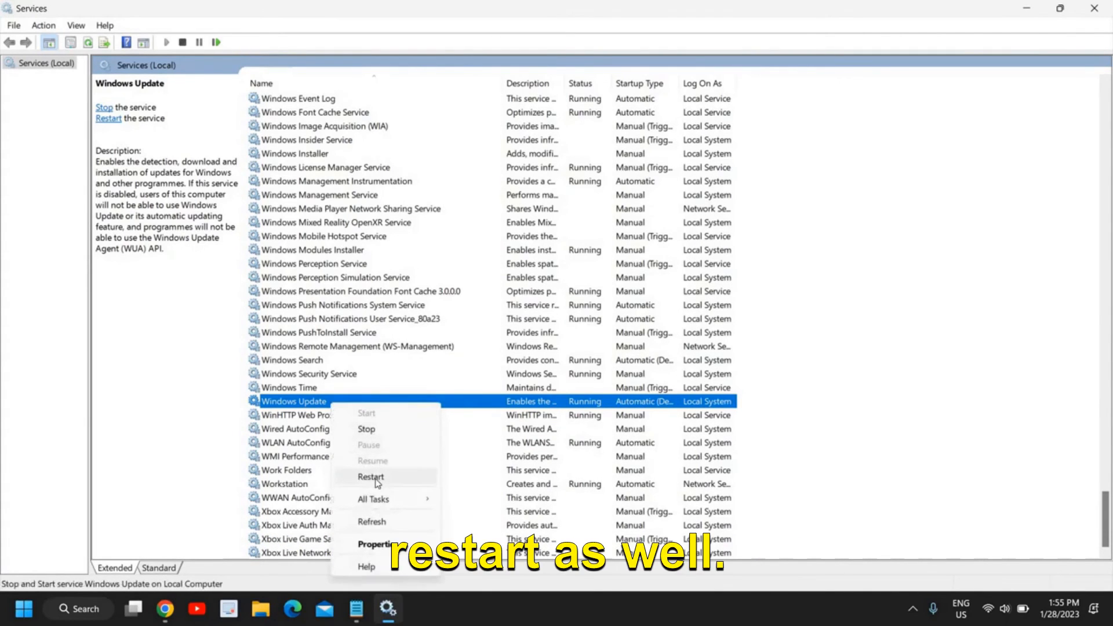
# Restart the Windows Update service and dismiss the Service Control progress dialog
pyautogui.click(370, 477)
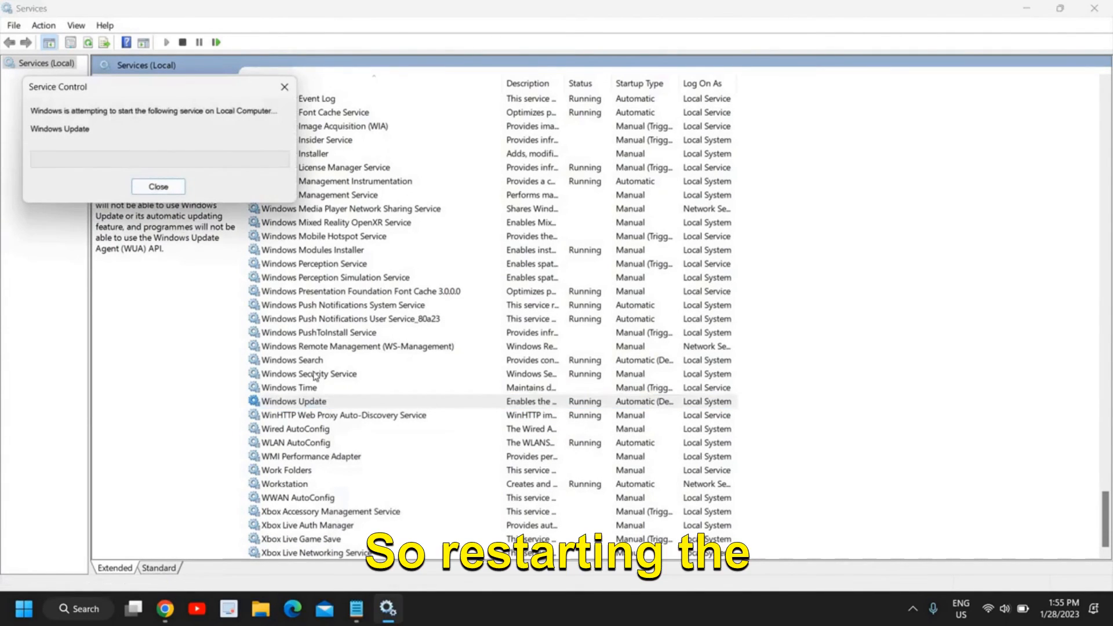
pyautogui.click(158, 186)
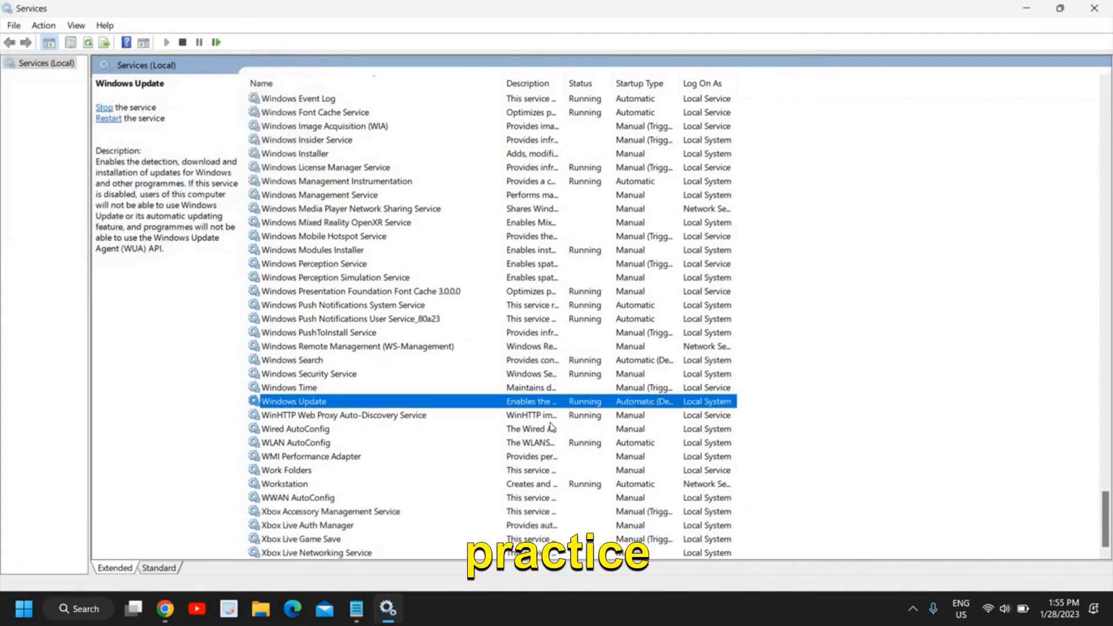
pyautogui.moveTo(648, 426)
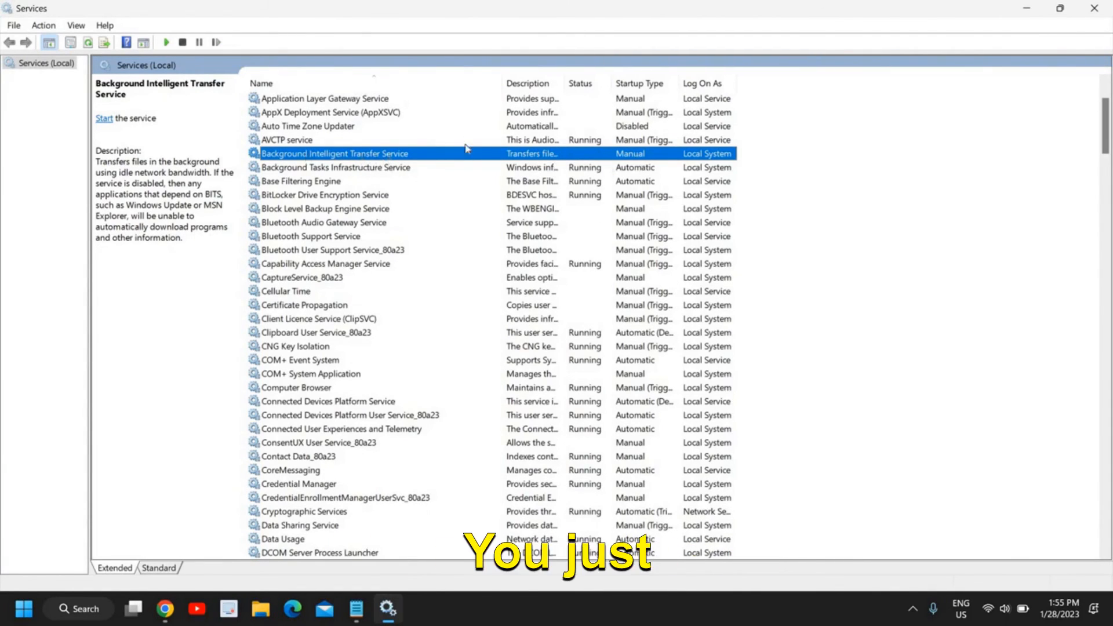
# Restart the Background Intelligent Transfer Service, then close the Services console
pyautogui.rightClick(334, 153)
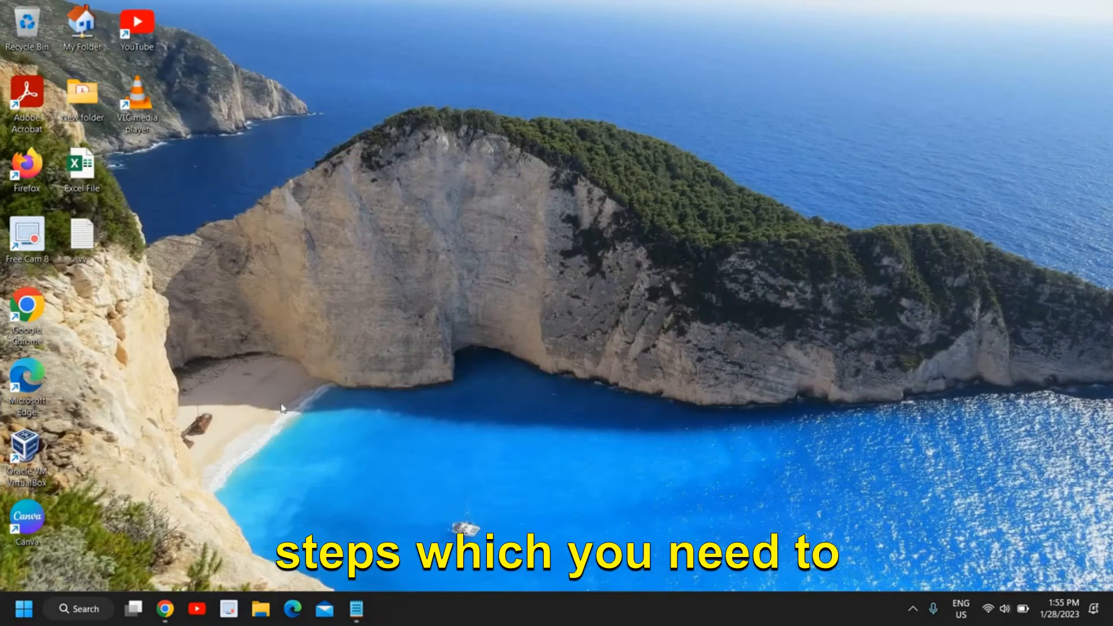
# Search for and open Windows Update settings, which lists the 2023-01 cumulative updates
pyautogui.click(79, 609)
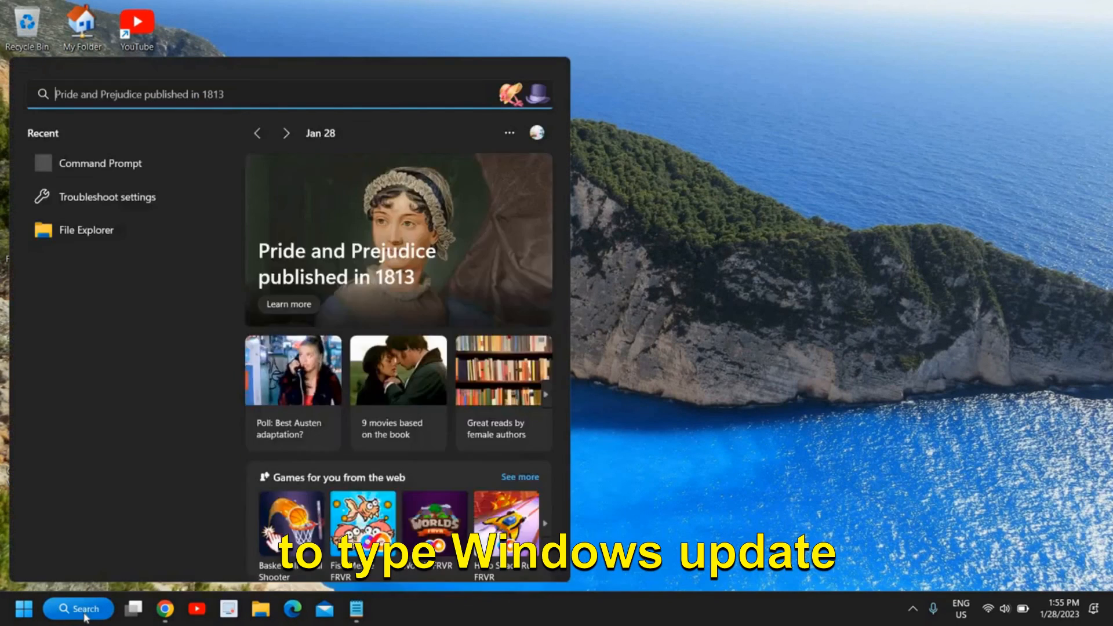
pyautogui.write('windows Tools')
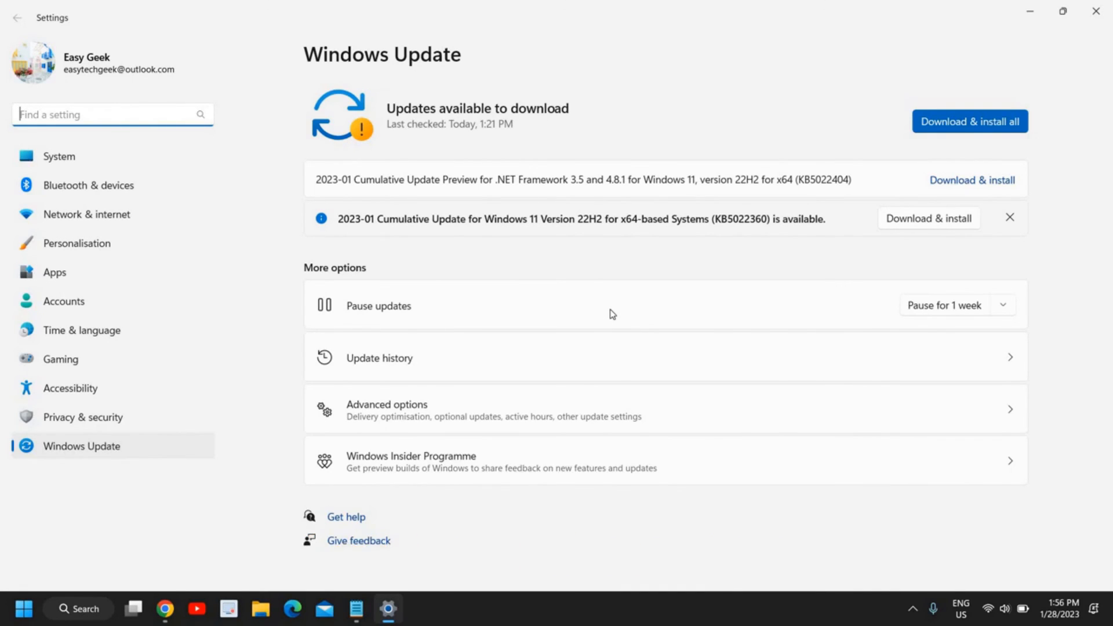
# Restore down the Windows Update Settings window, then minimise it to the desktop
pyautogui.click(1061, 12)
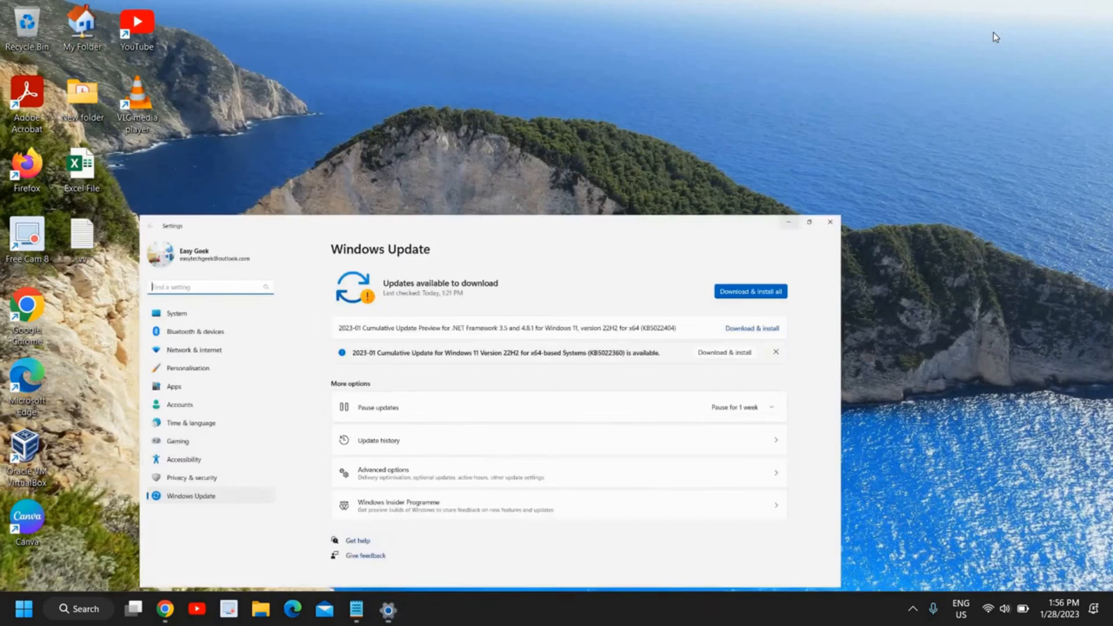
pyautogui.click(828, 222)
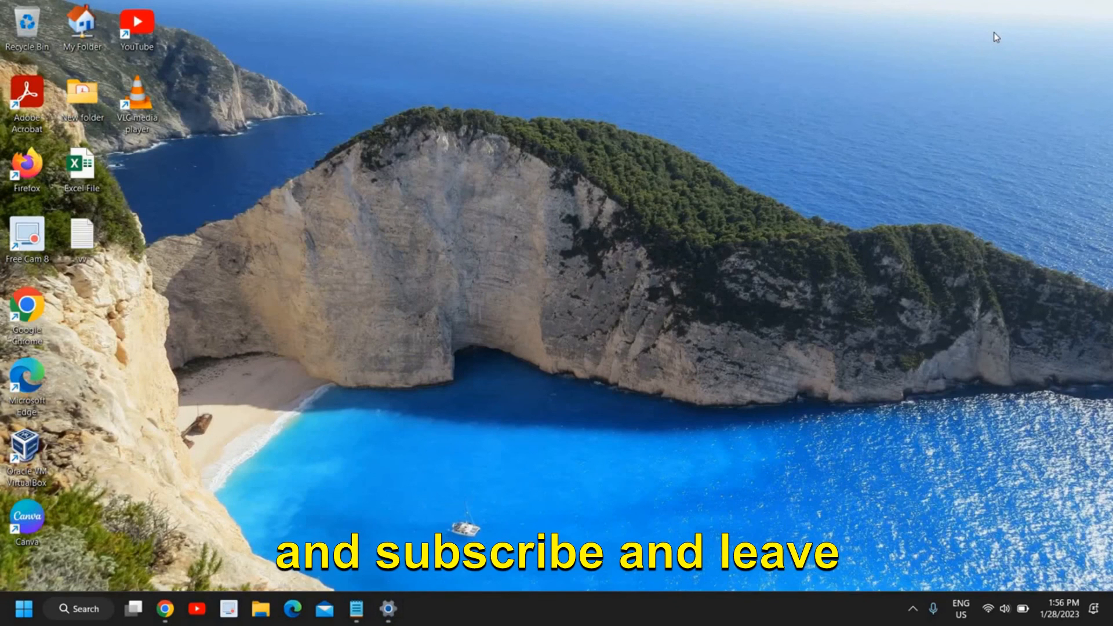